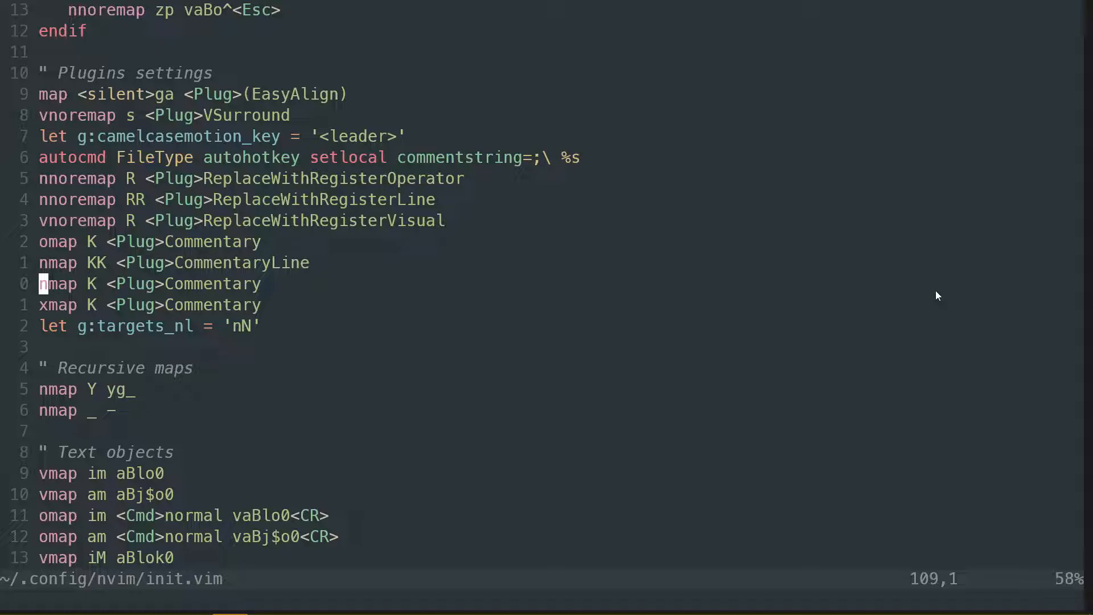
Scroll through keybindings.json to review the user vscode-neovim send-key entries.
scroll("down", 3)
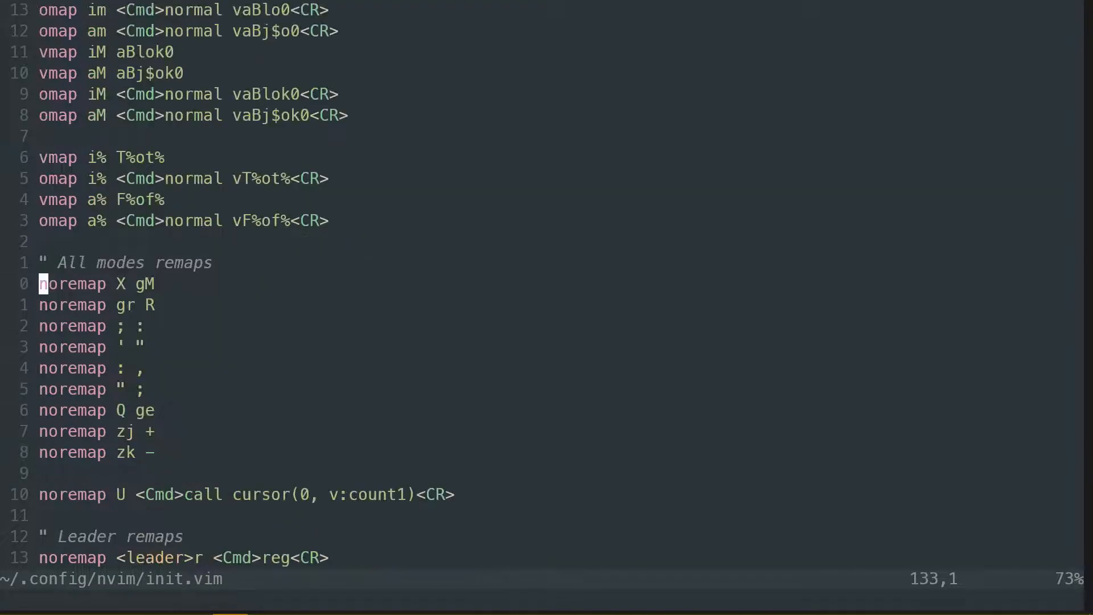
scroll("up", 3)
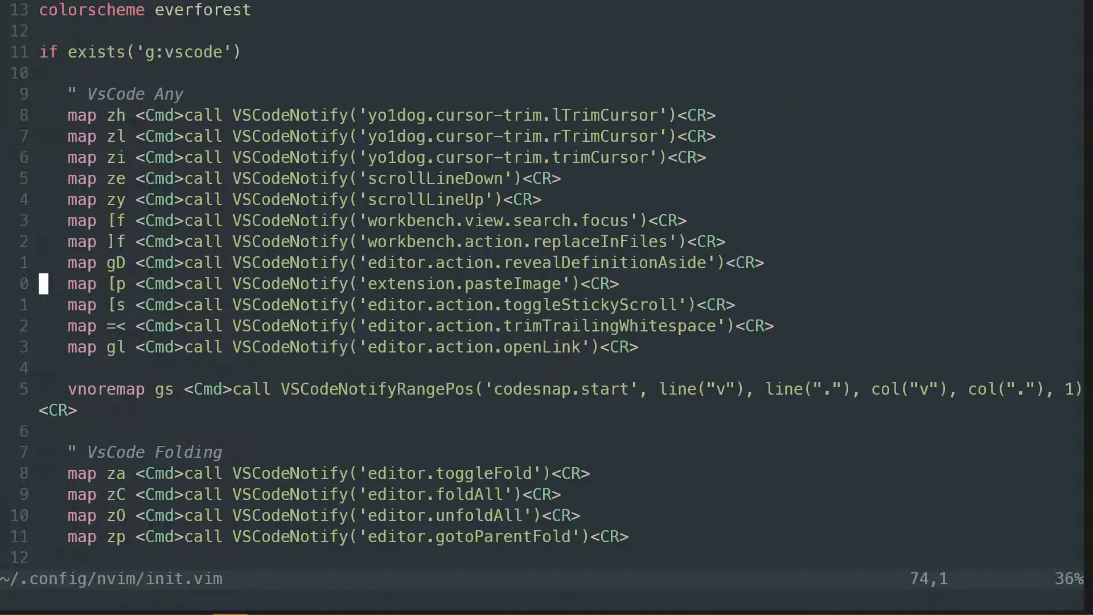
mouse_move(844, 452)
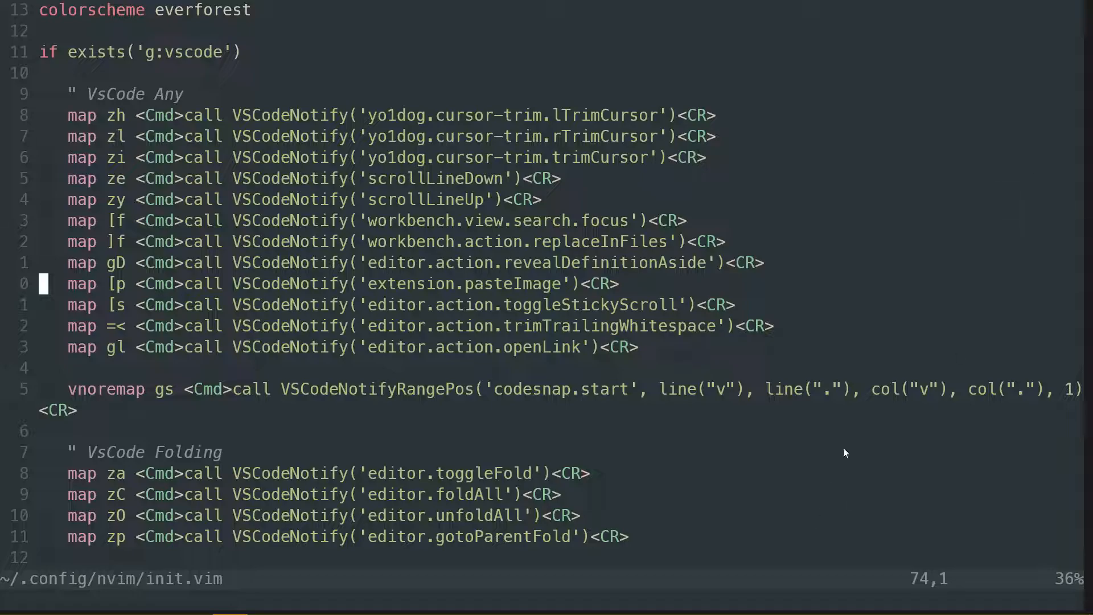
mouse_move(631, 322)
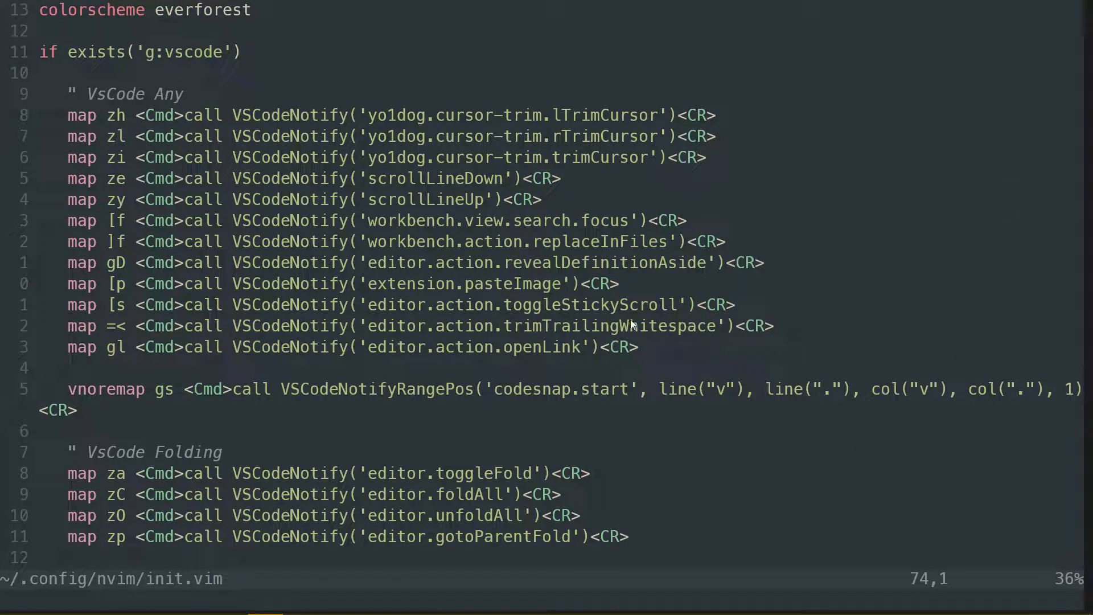
mouse_move(1074, 489)
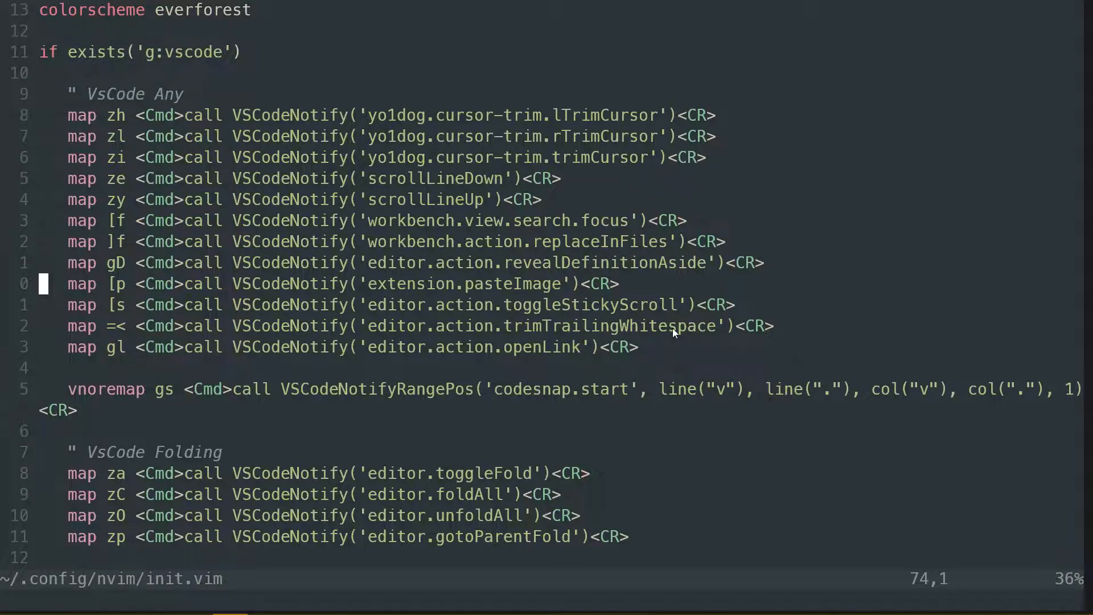
scroll("down", 3)
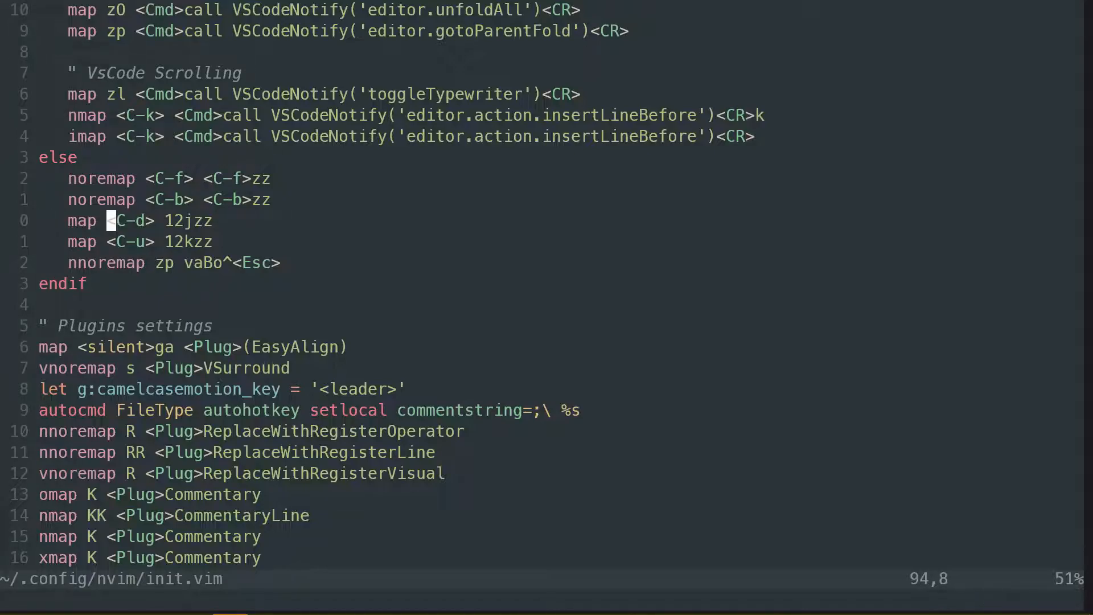
scroll("down", 3)
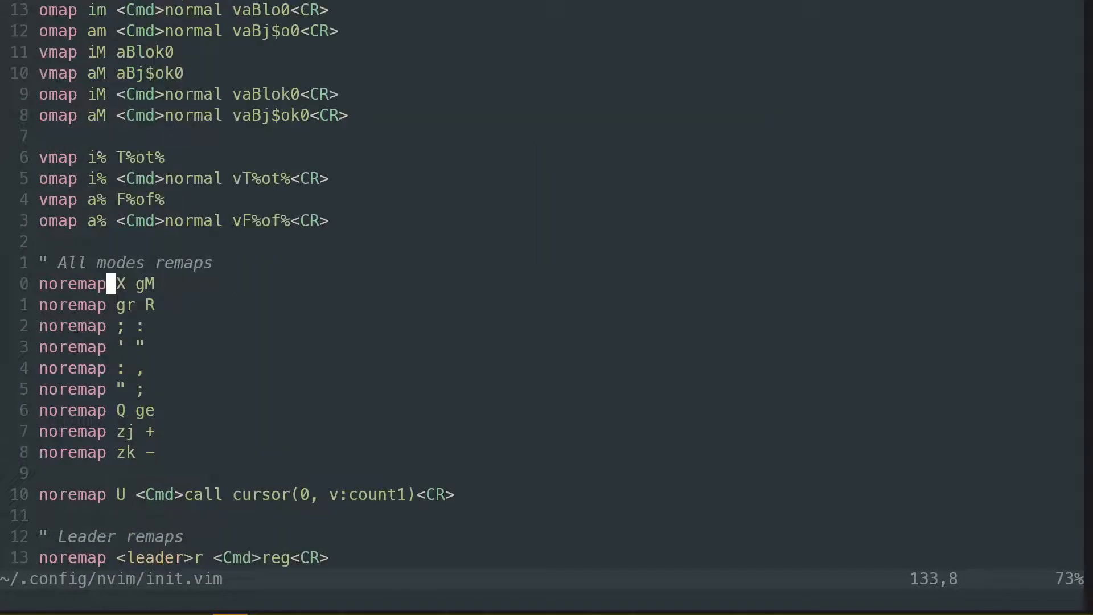
scroll("down", 3)
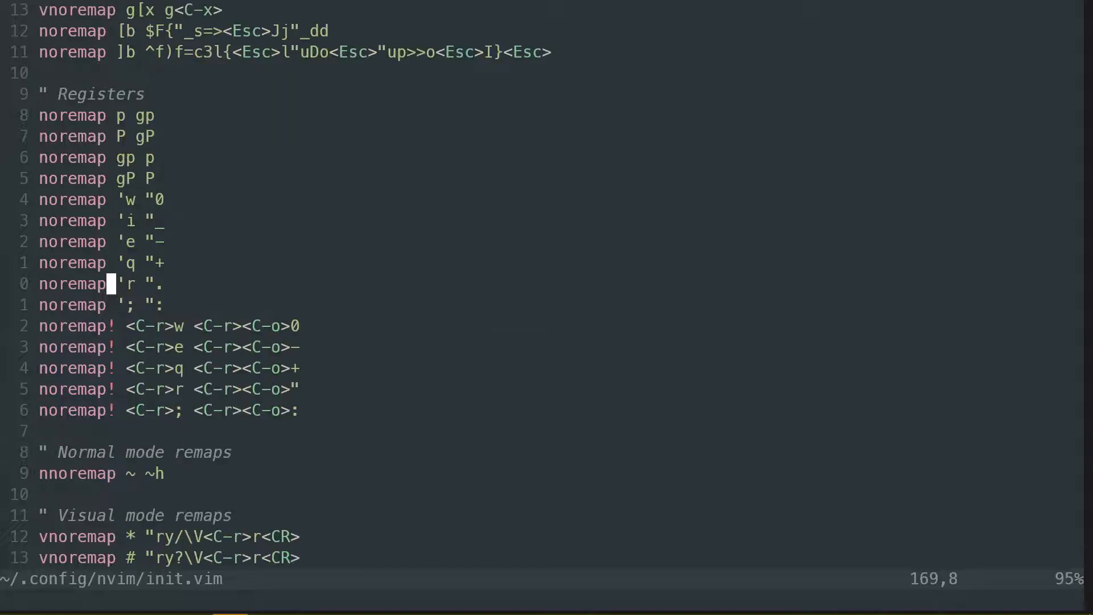
scroll("down", 3)
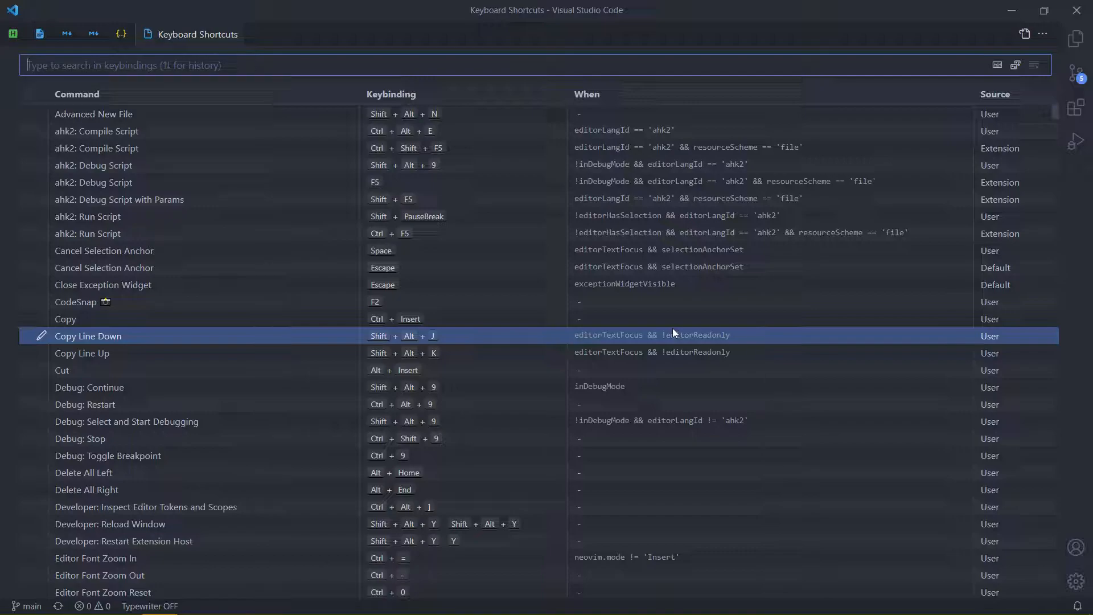
Filter the Keyboard Shortcuts list to 'Neovim:' commands via the command palette and browse them.
key("ctrl+shift+p")
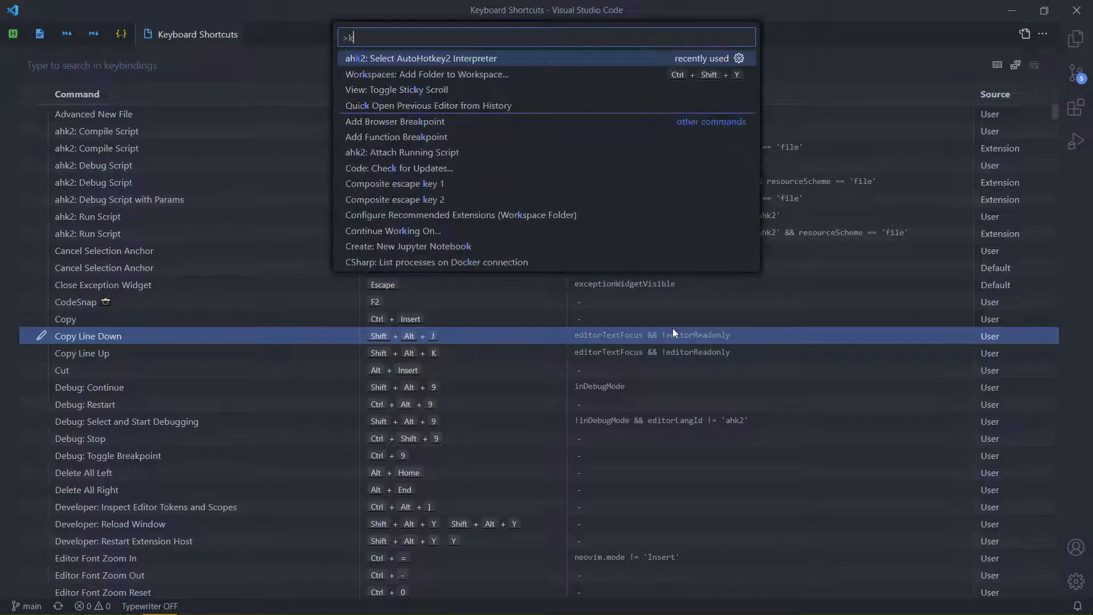
type("eyboard")
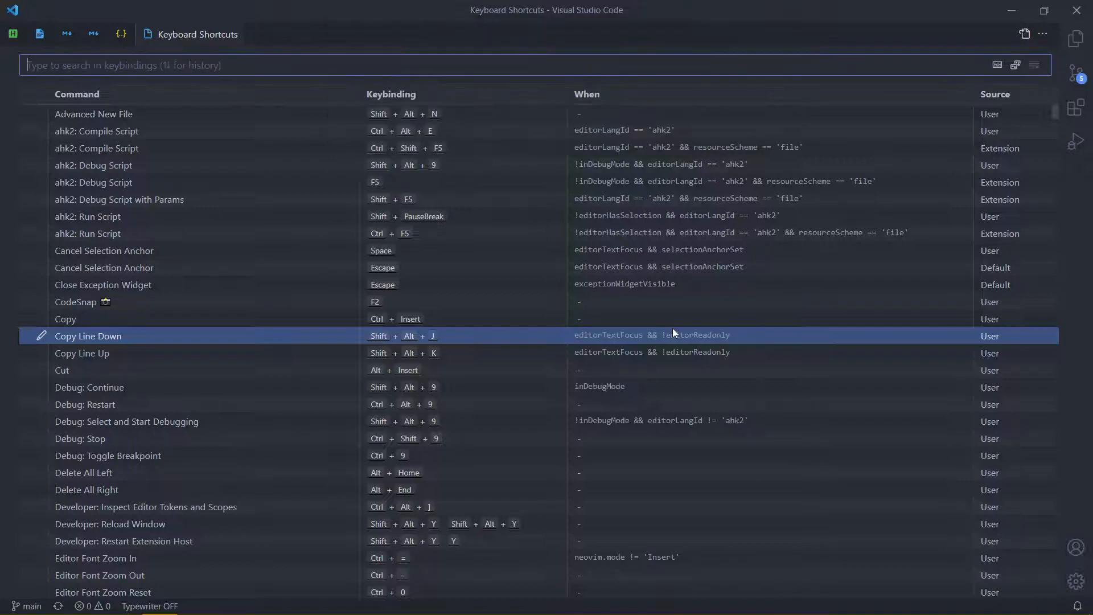
type("Neo")
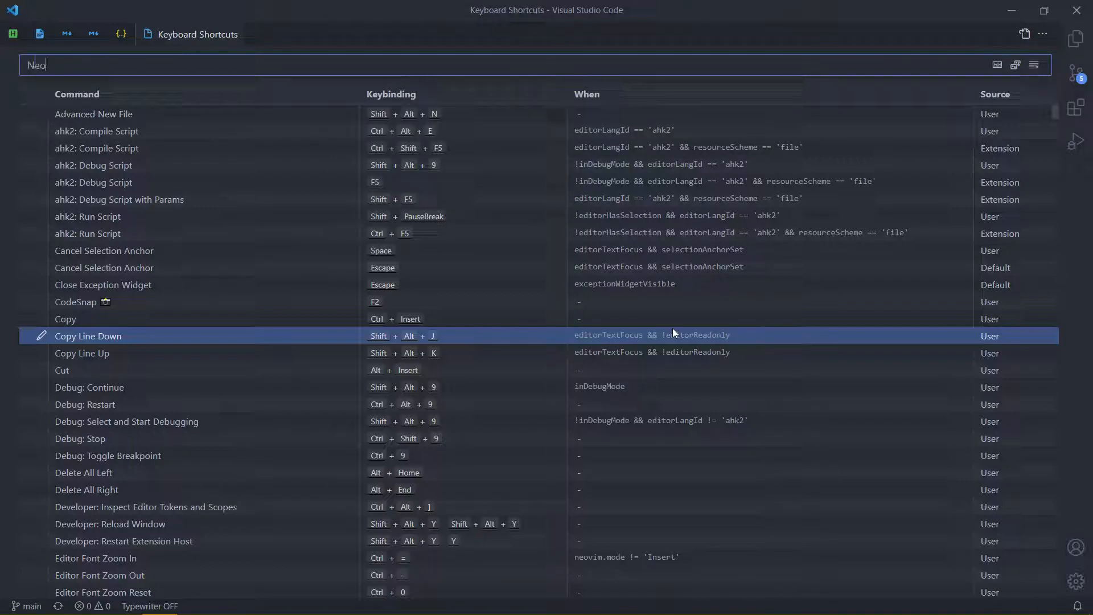
type("vim:")
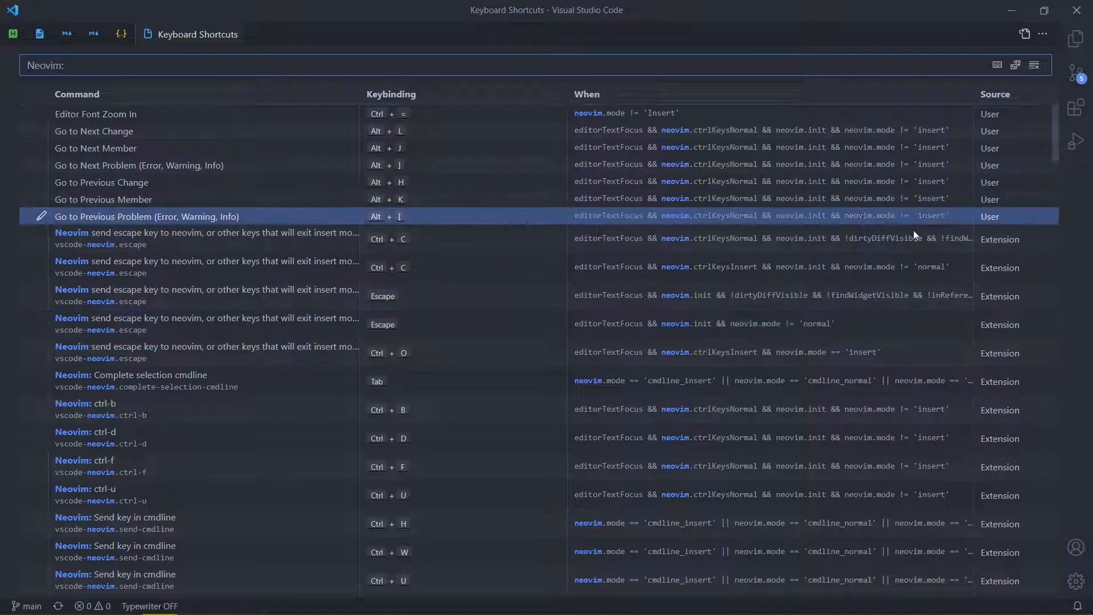
scroll("down", 3)
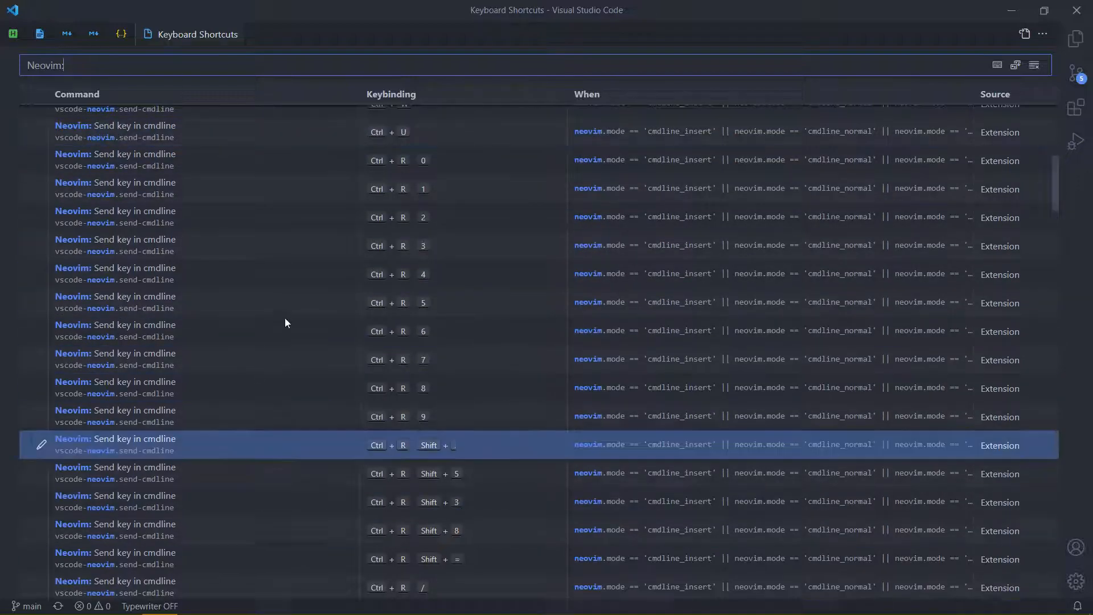
scroll("down", 3)
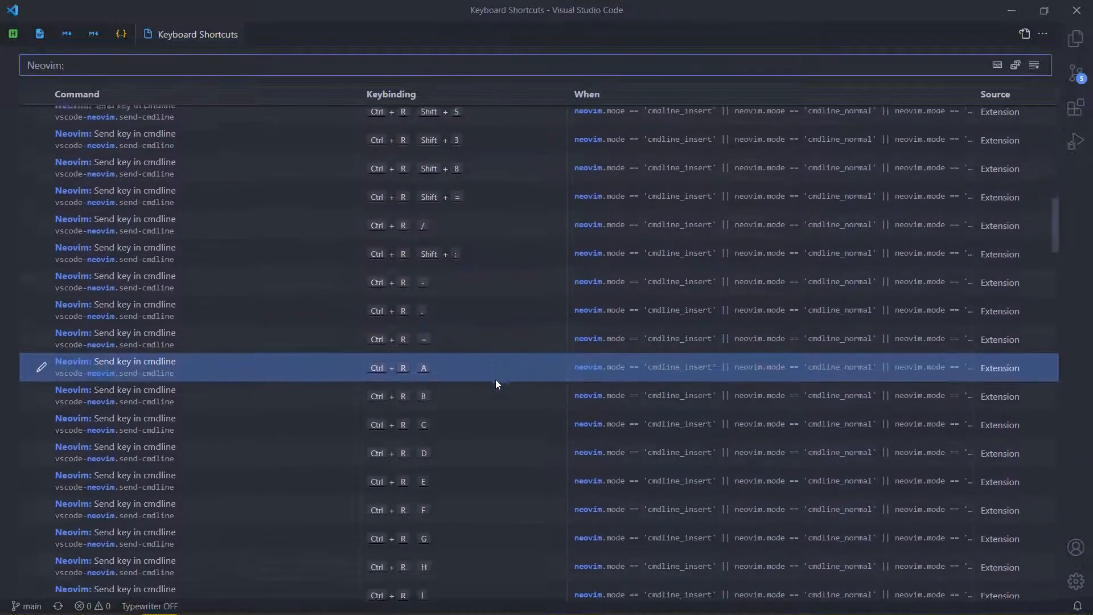
scroll("down", 3)
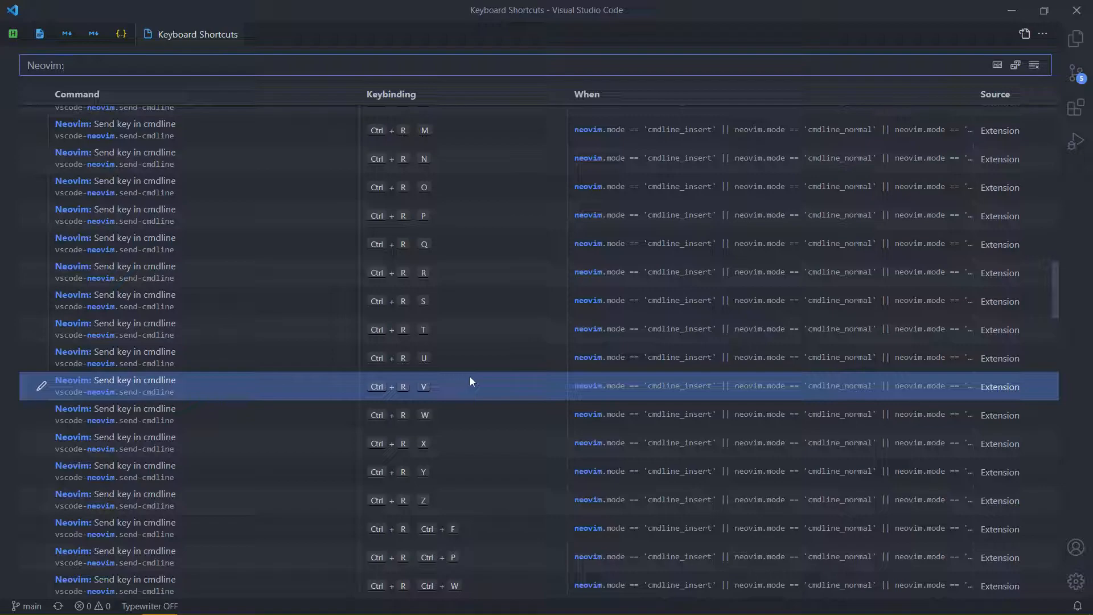
mouse_move(419, 402)
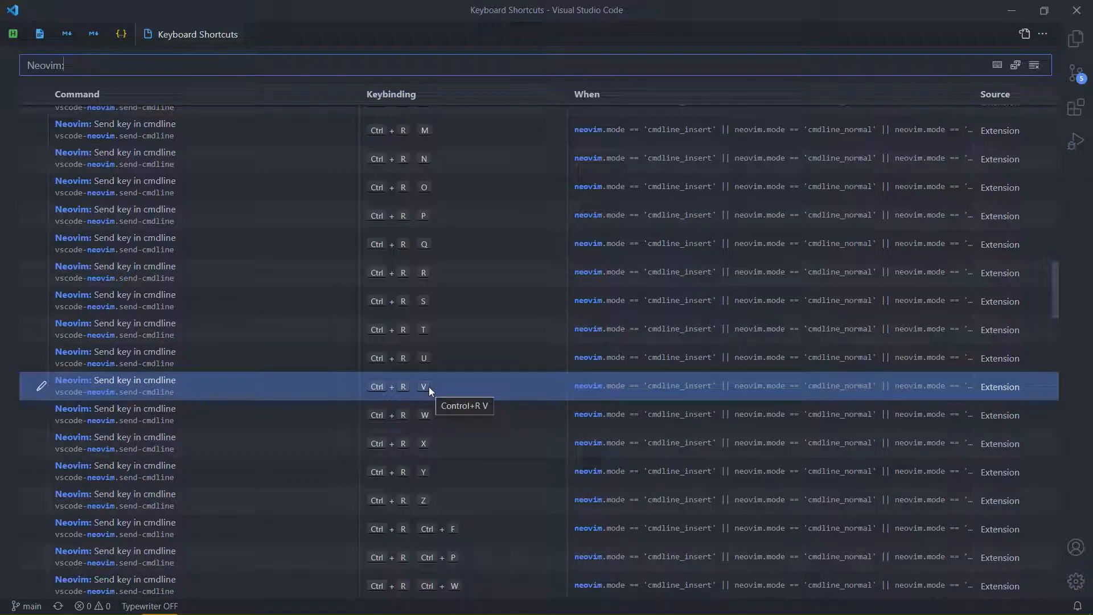
mouse_move(446, 390)
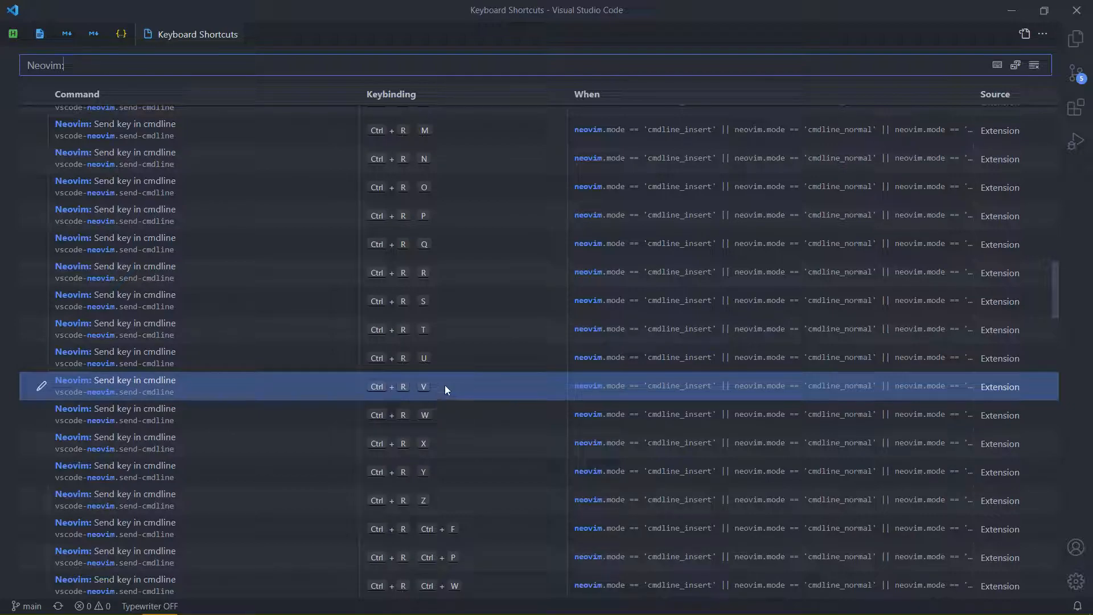
scroll("up", 3)
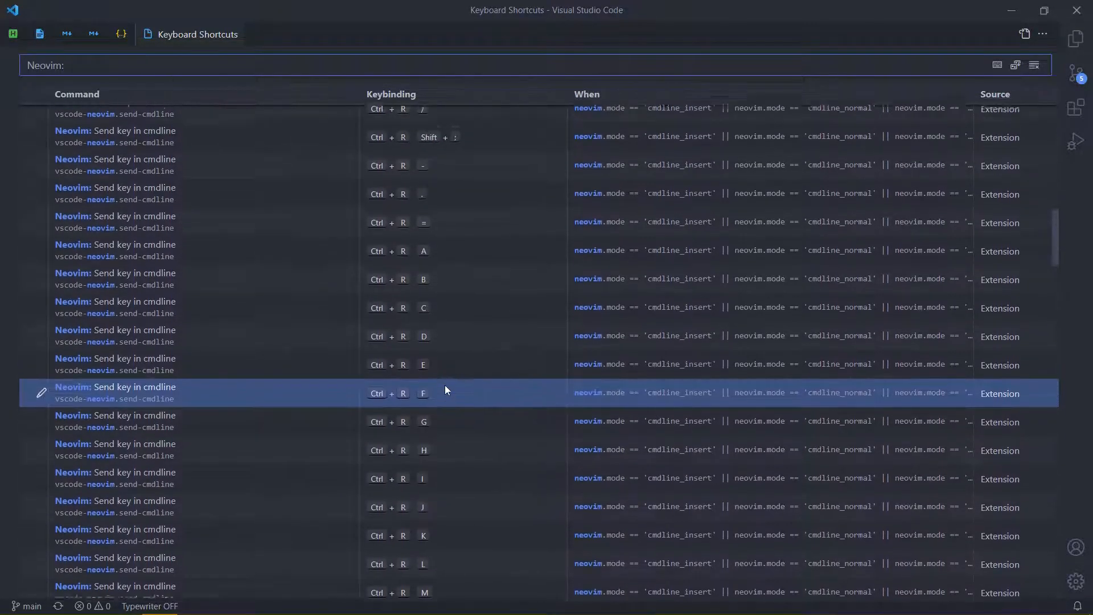
scroll("up", 3)
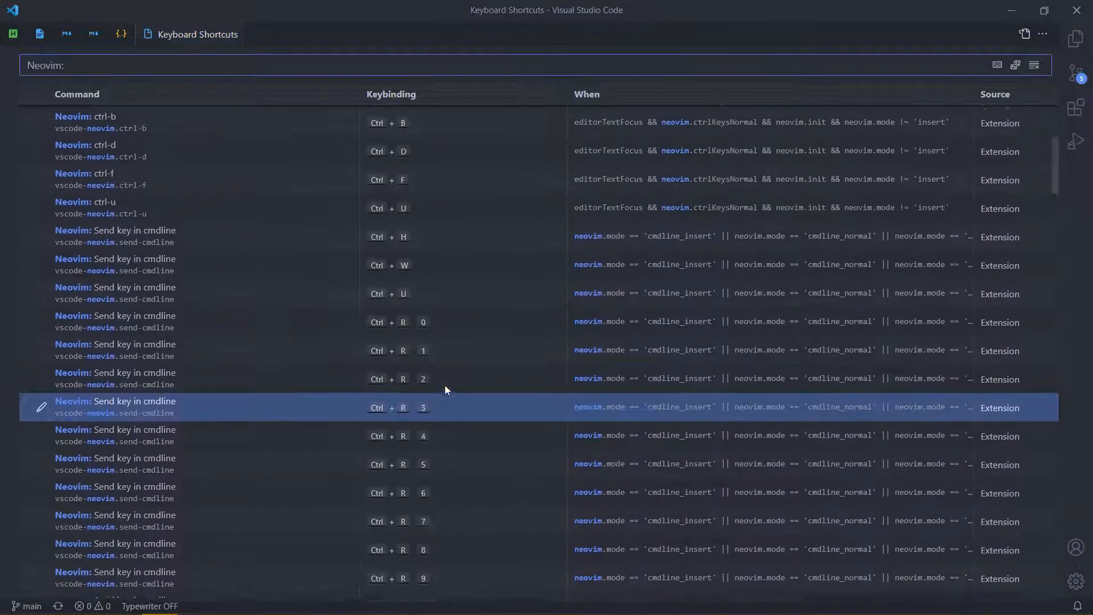
scroll("up", 3)
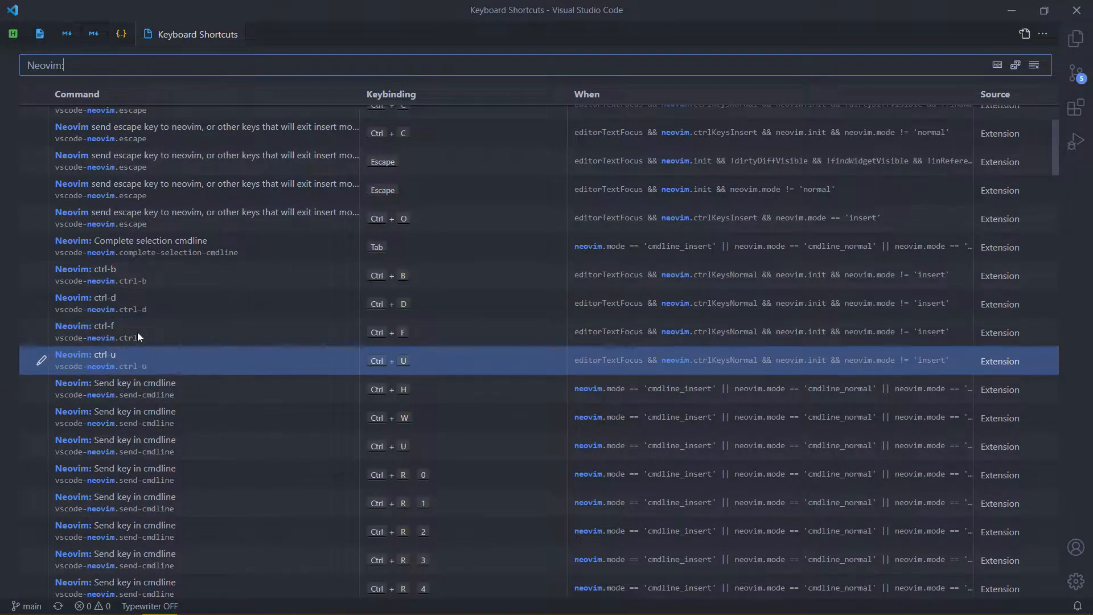
mouse_move(268, 359)
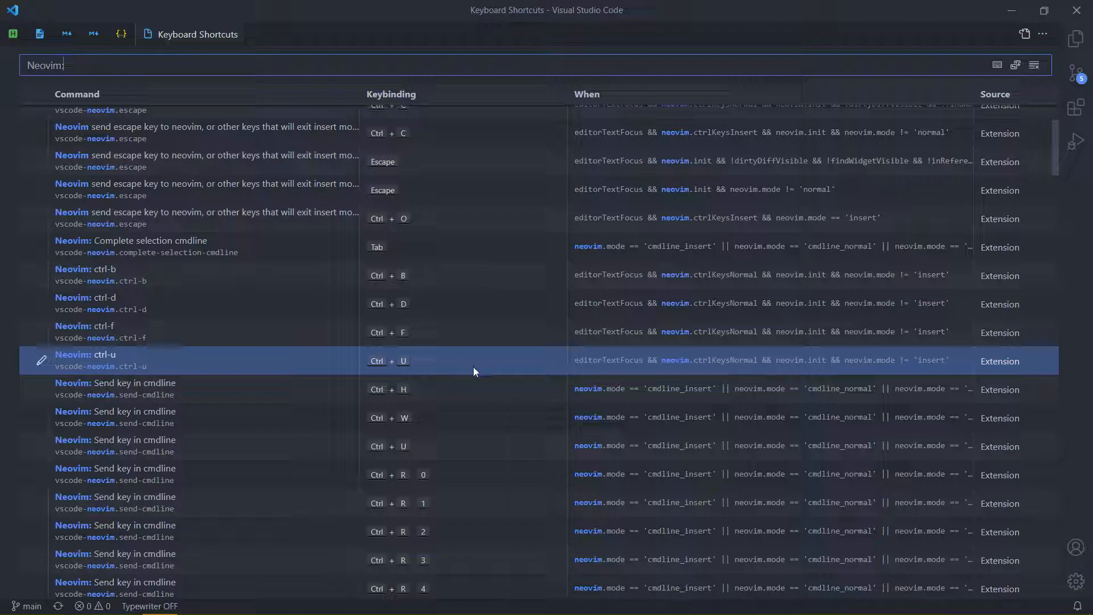
mouse_move(463, 374)
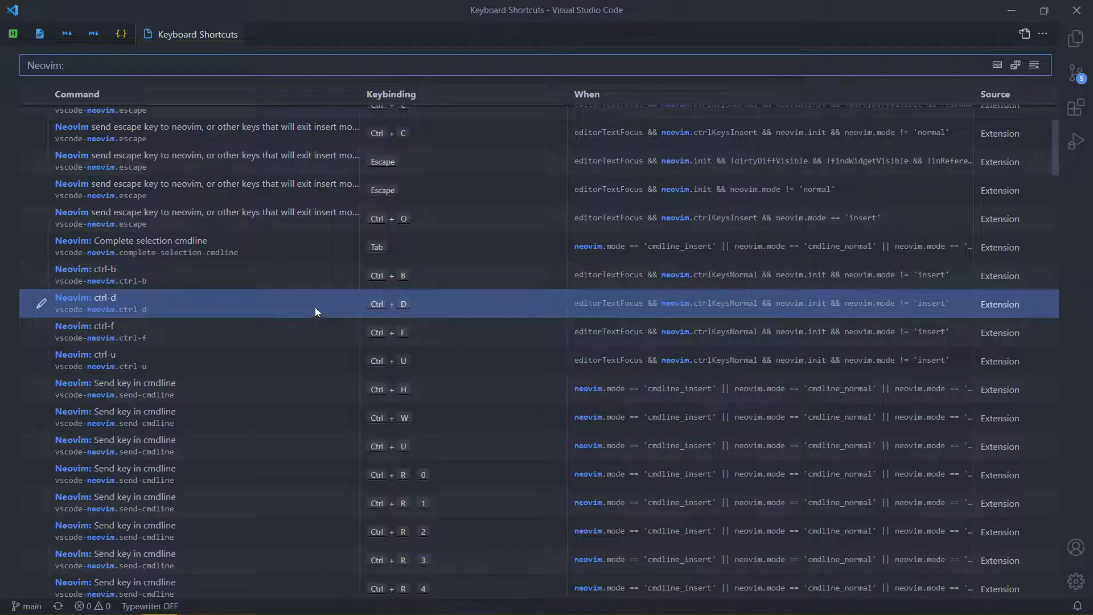
Inspect the when condition of the ctrl+s vscode-neovim entry, then return to the Neovim shortcut list.
scroll("down", 3)
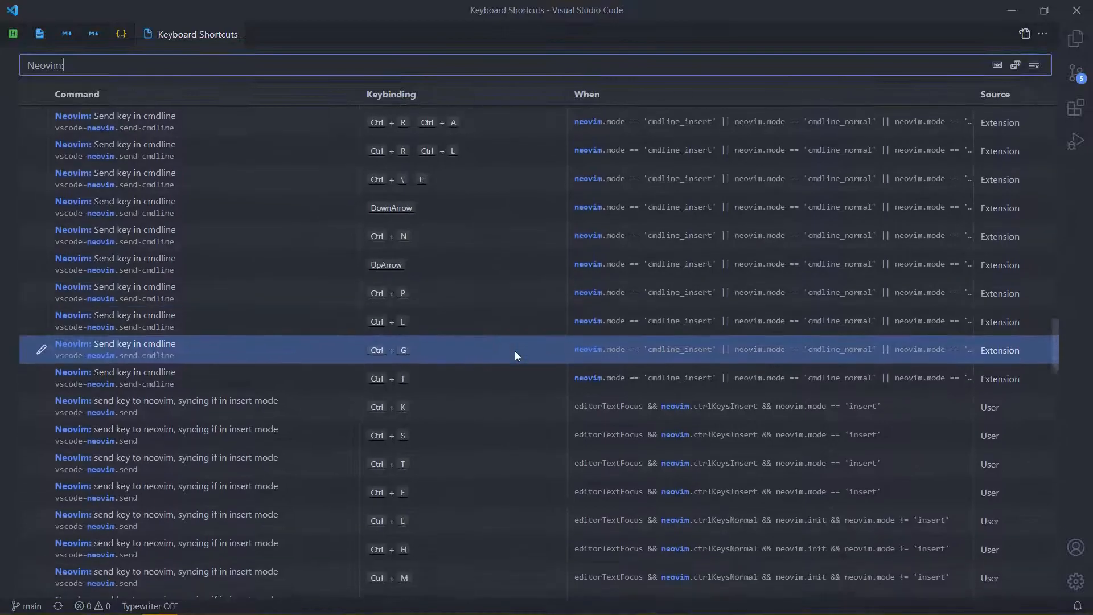
scroll("down", 3)
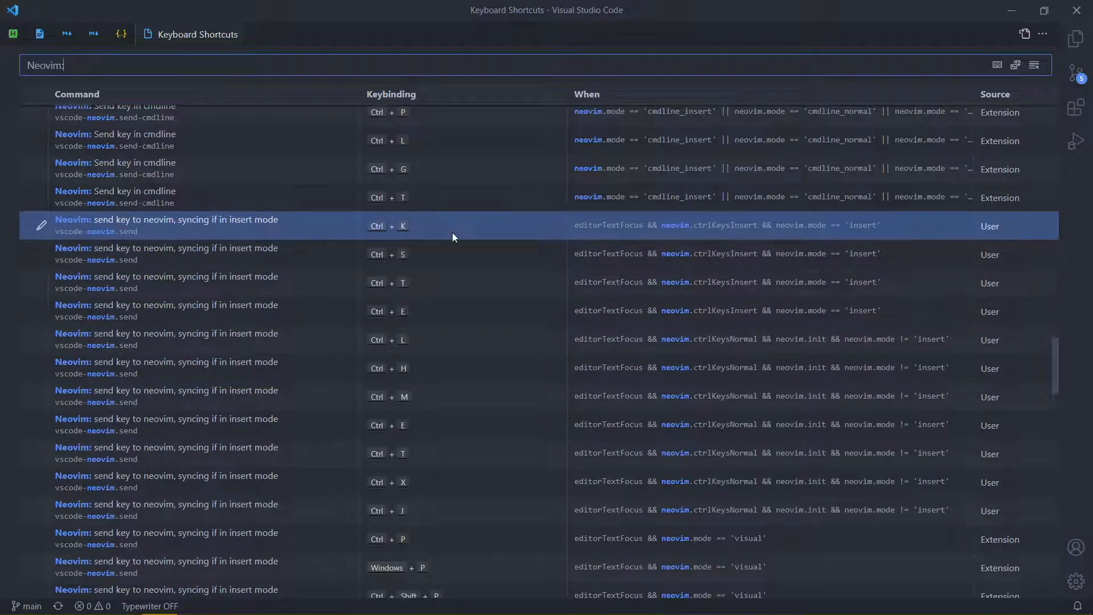
mouse_move(862, 232)
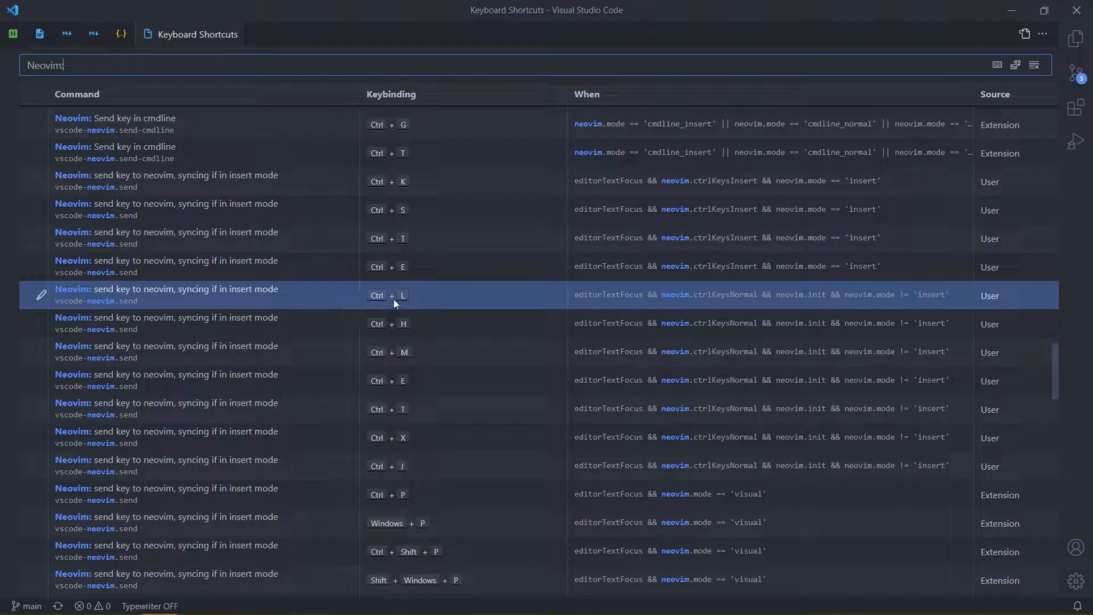
mouse_move(388, 295)
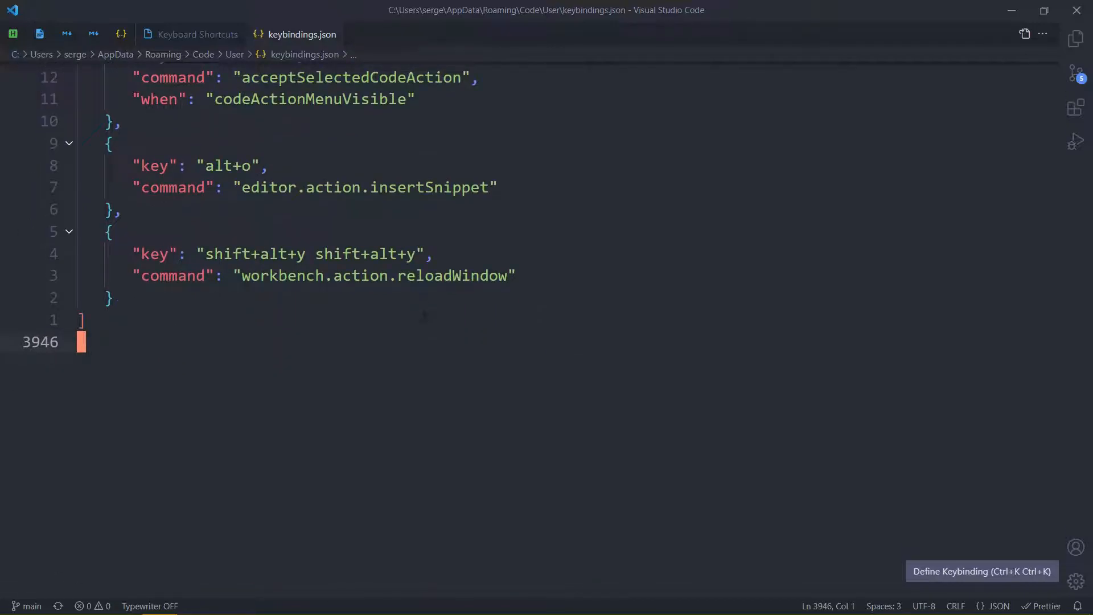
scroll("up", 3)
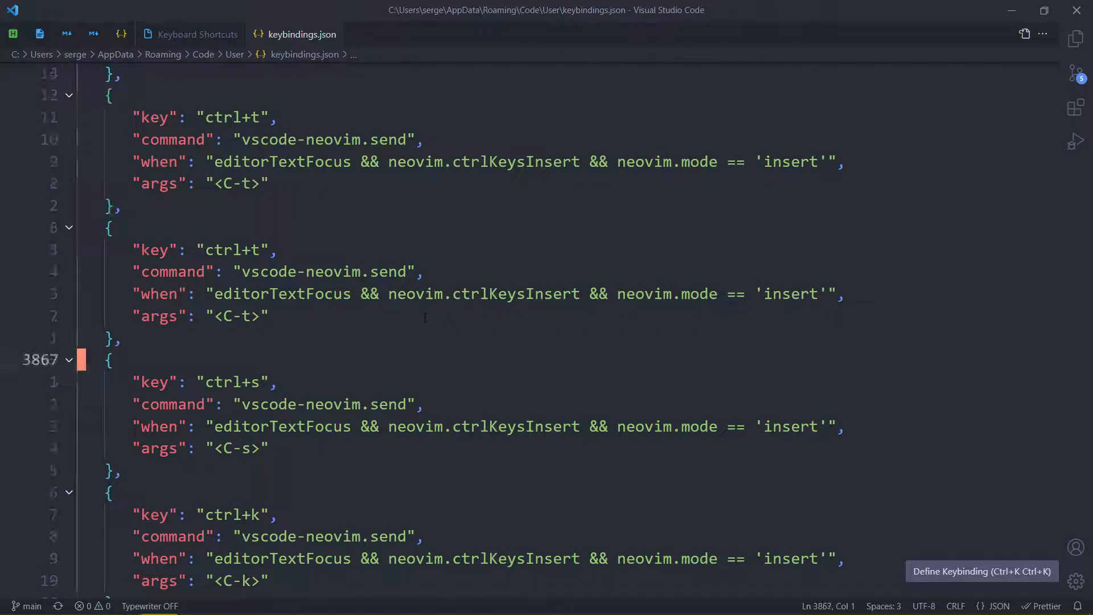
scroll("down", 3)
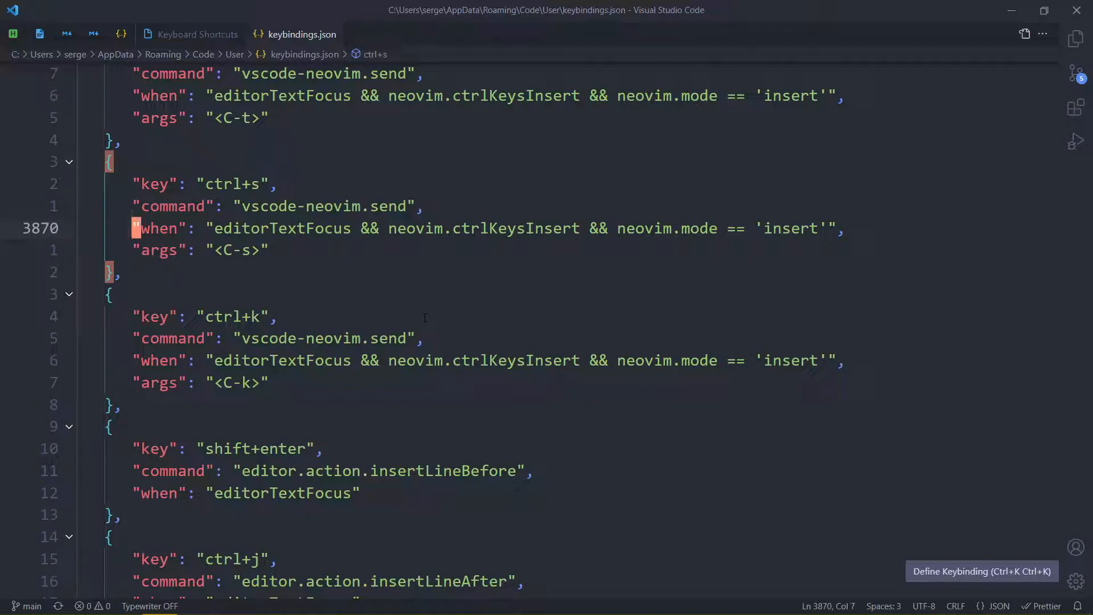
left_click(208, 228)
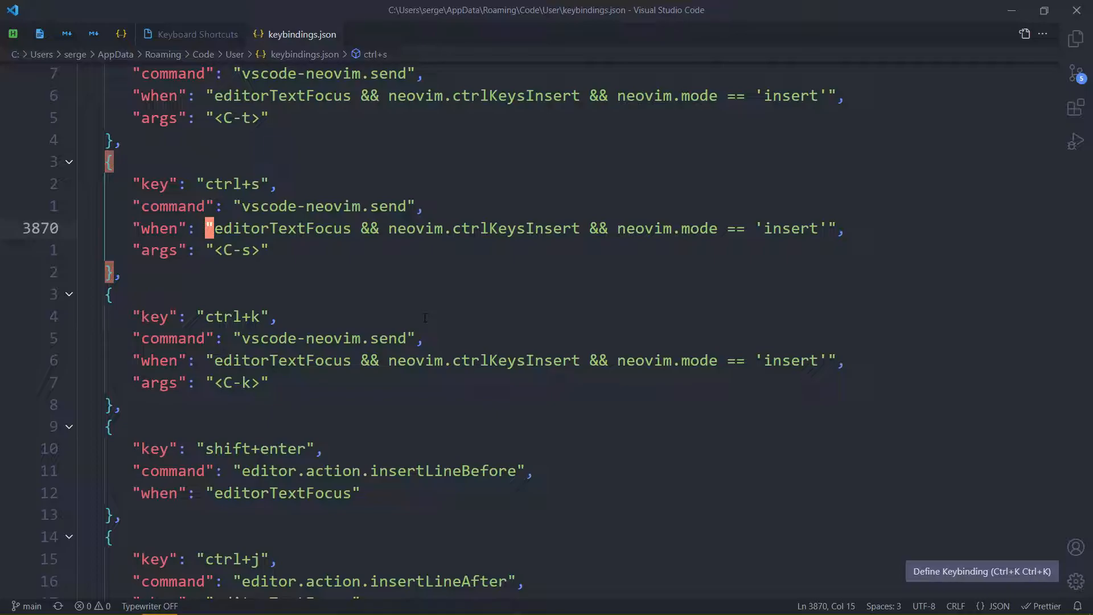
left_click(197, 34)
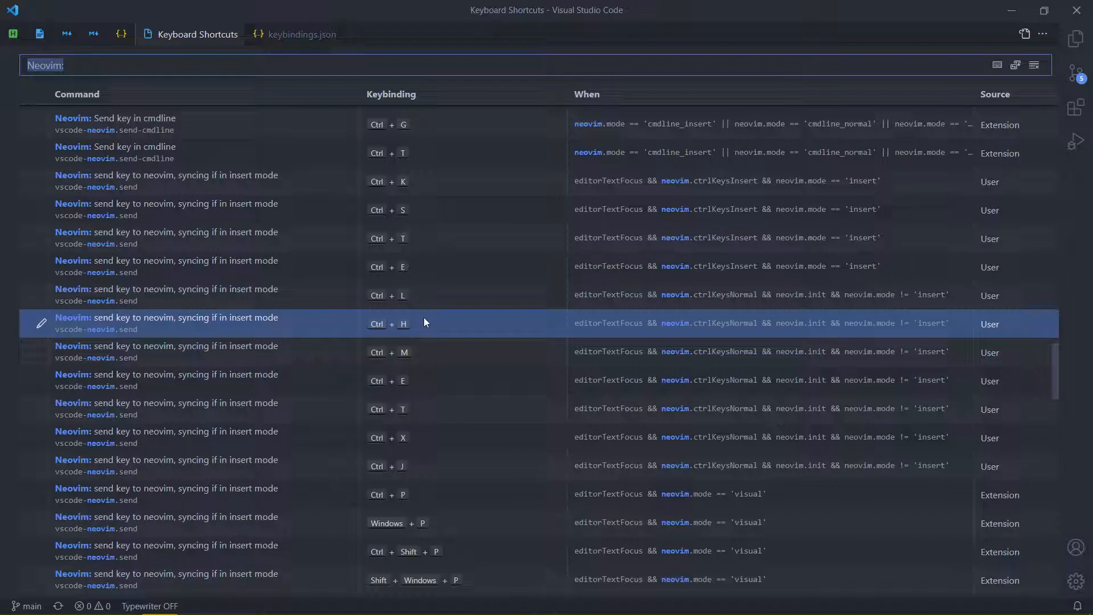
Filter the shortcuts to 'insert snippet', then bring keybindings.json back up.
type("insert")
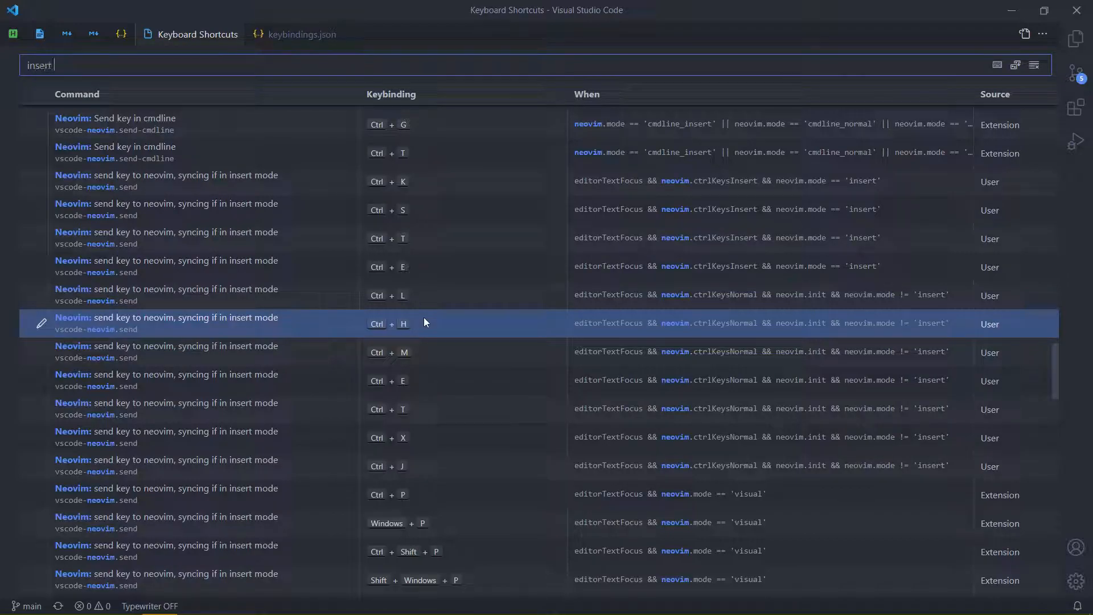
type("snippet")
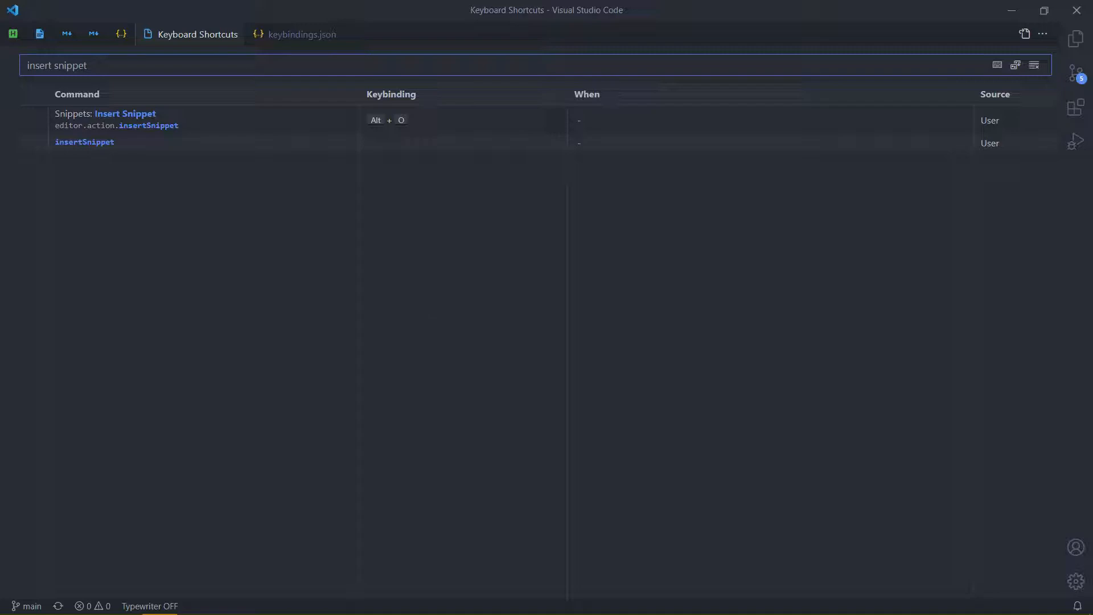
left_click(301, 34)
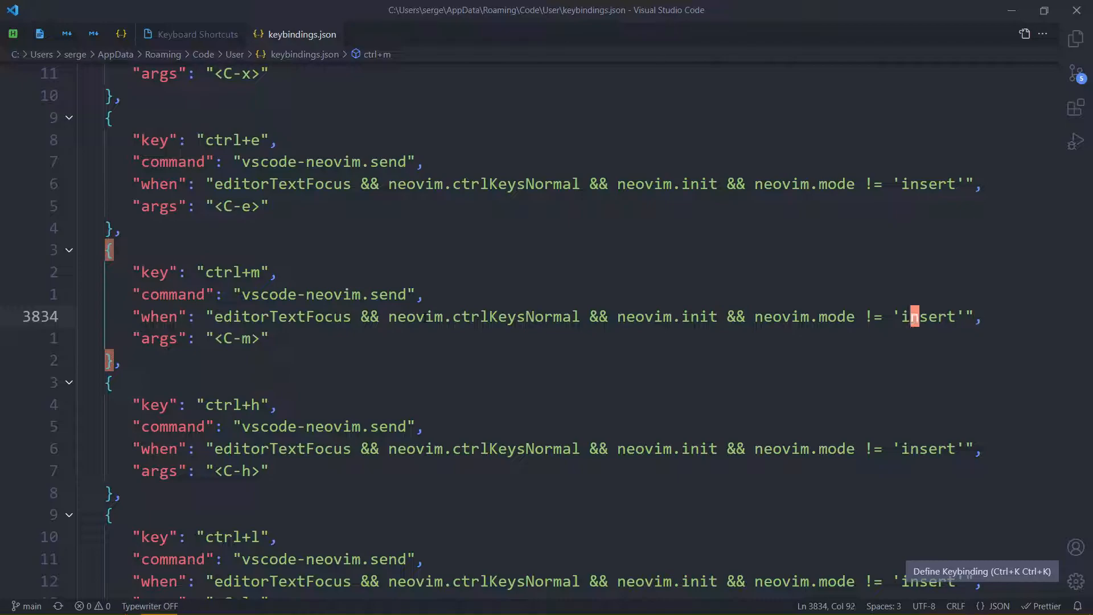
Place the cursor at the start of the ctrl+m normal-mode vscode-neovim entry.
left_click(759, 316)
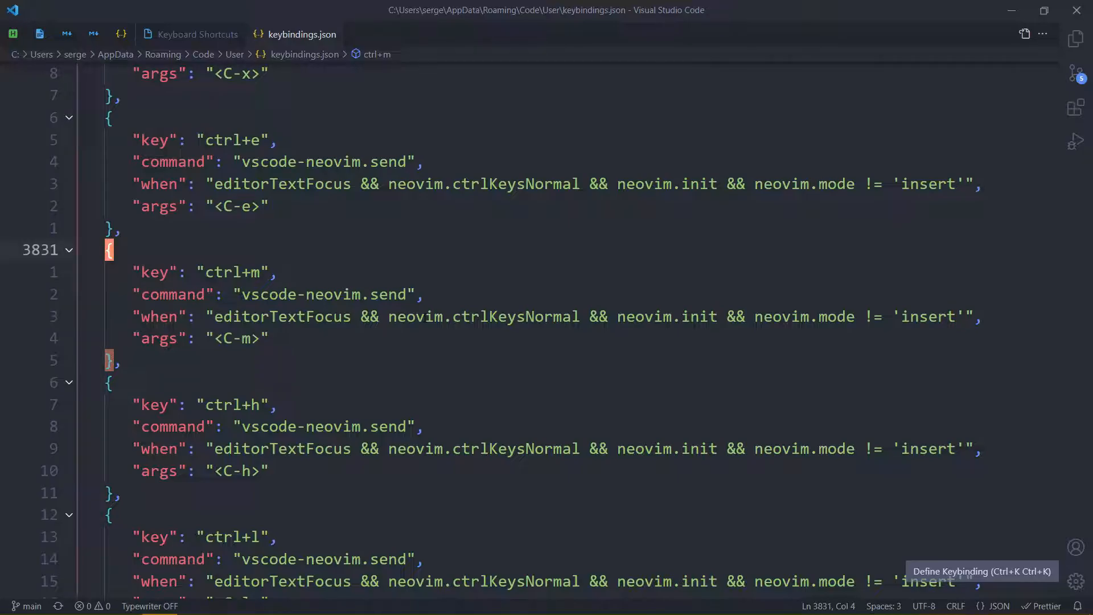
Copy the ctrl+m entry below and change its key to ctrl+s sending <C-s> to vscode-neovim.
key("v")
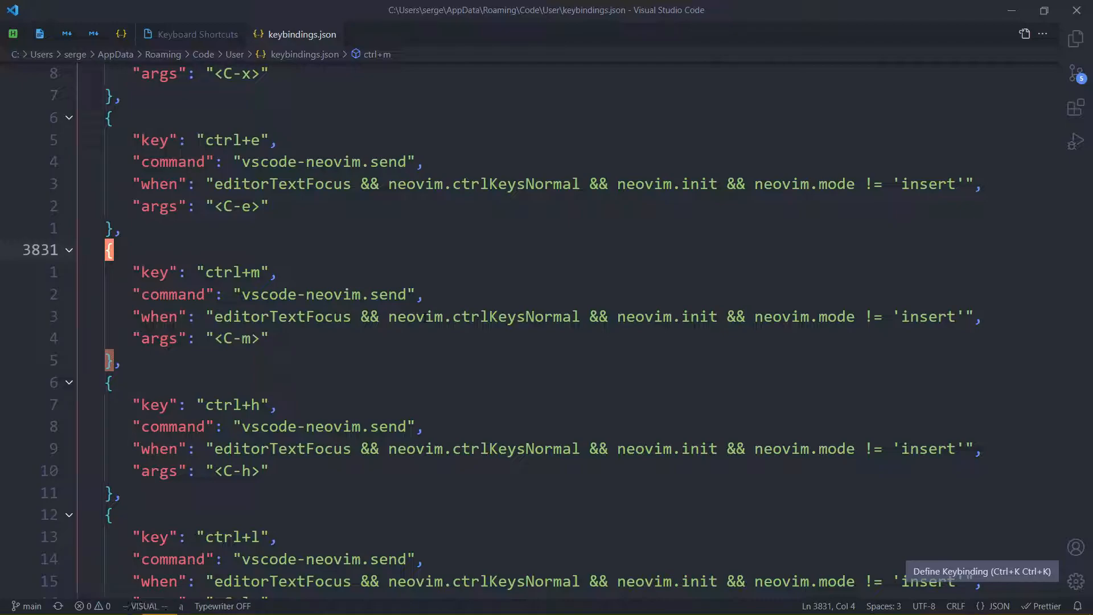
key("y")
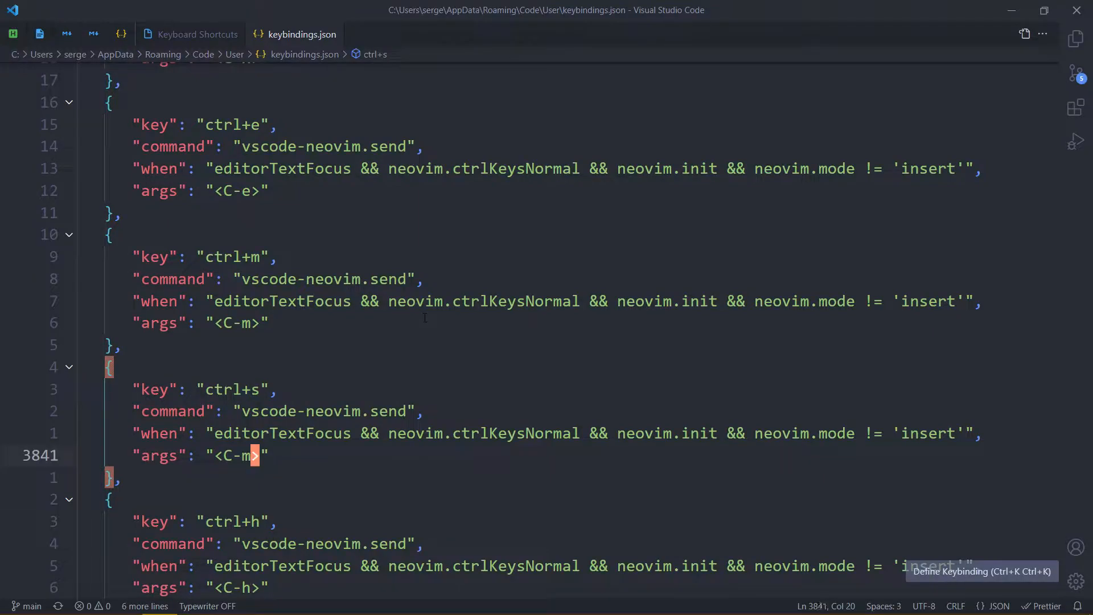
type("s")
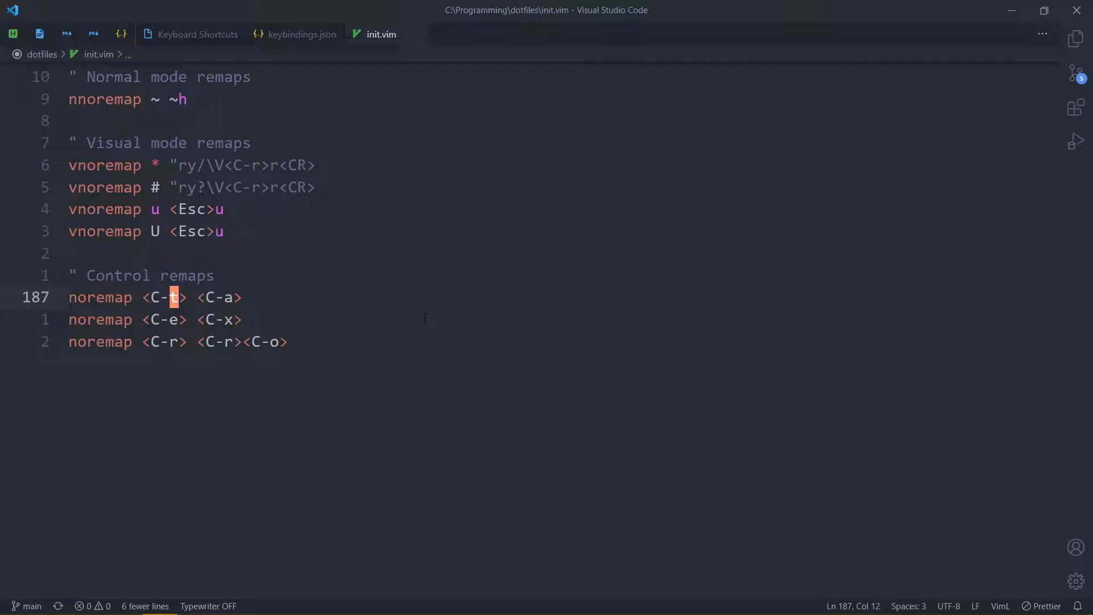
Switch back to keybindings.json to look for the ctrl+t Neovim entries.
left_click(301, 34)
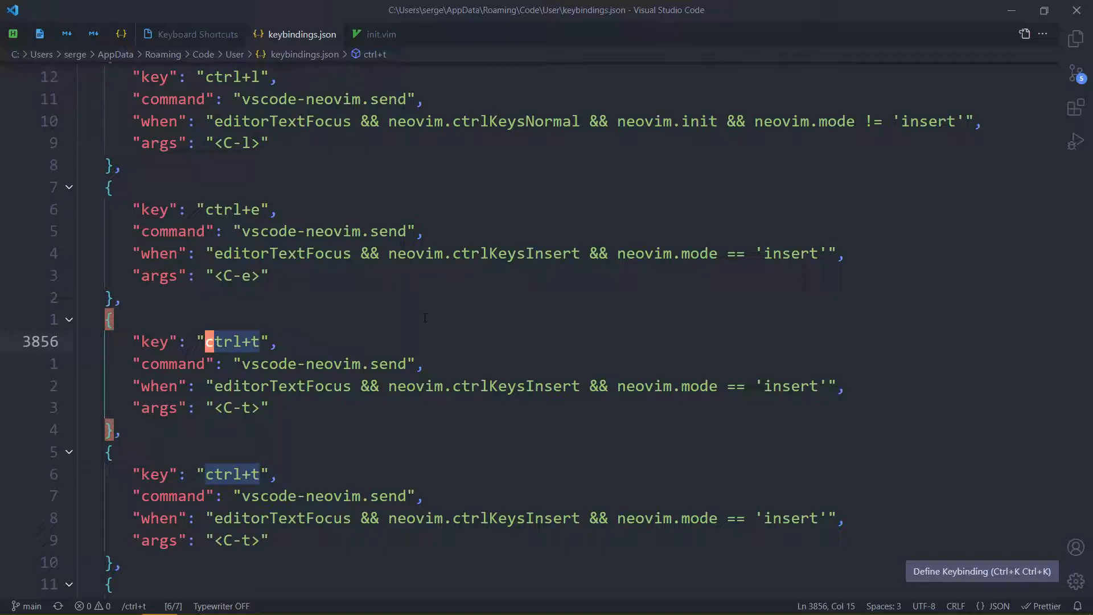
Reach the normal-mode ctrl+t entry sending <C-t>, then return to init.vim's Control remaps.
key("V")
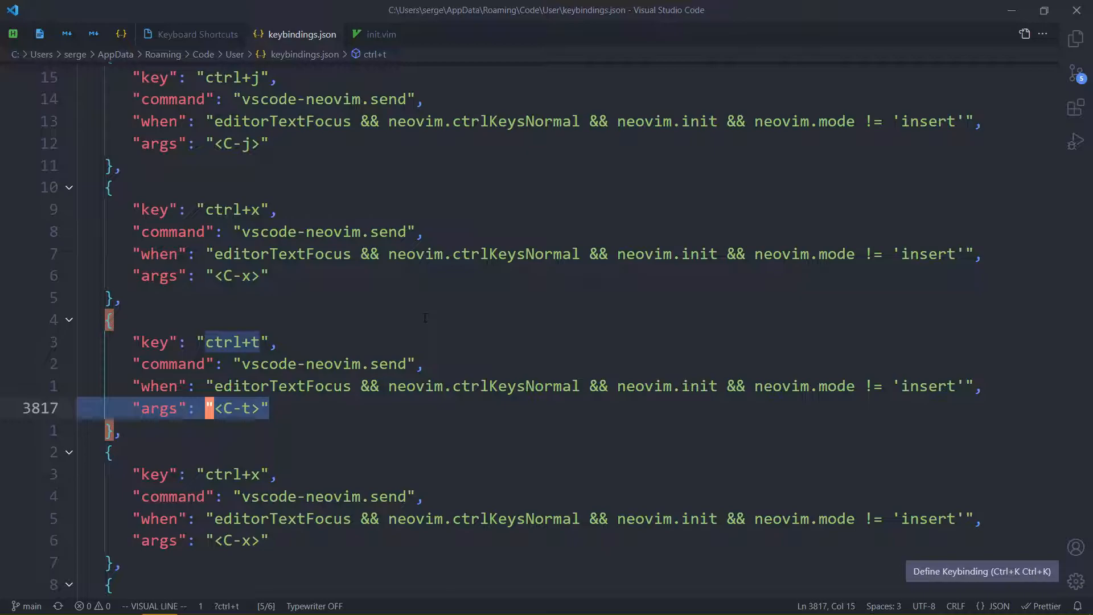
left_click(380, 34)
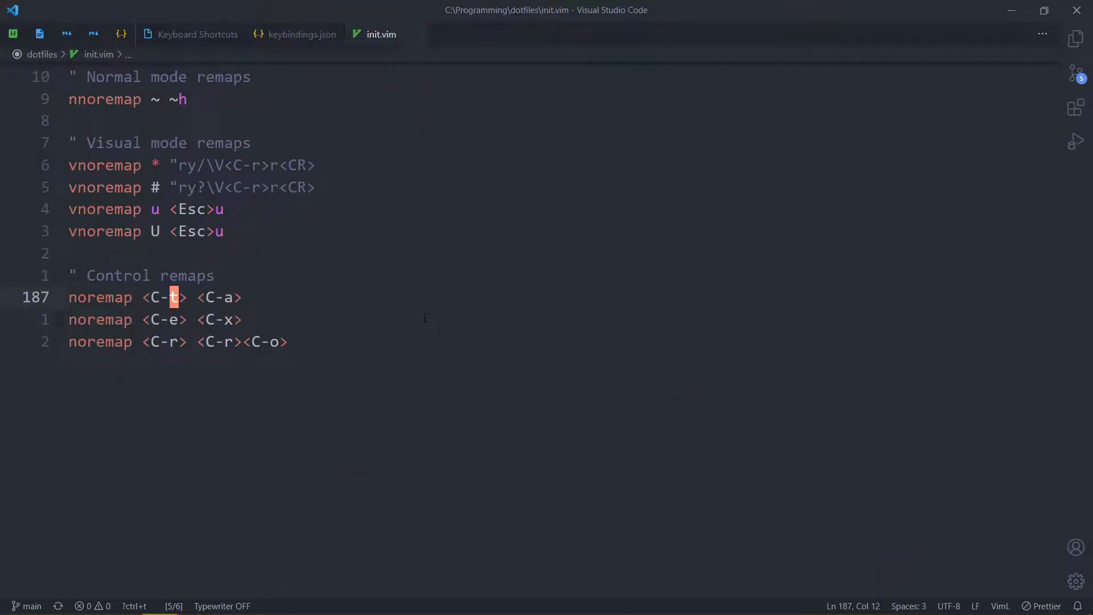
Move along the <C-t> mapping line, then switch to the Output.txt test file.
key("v")
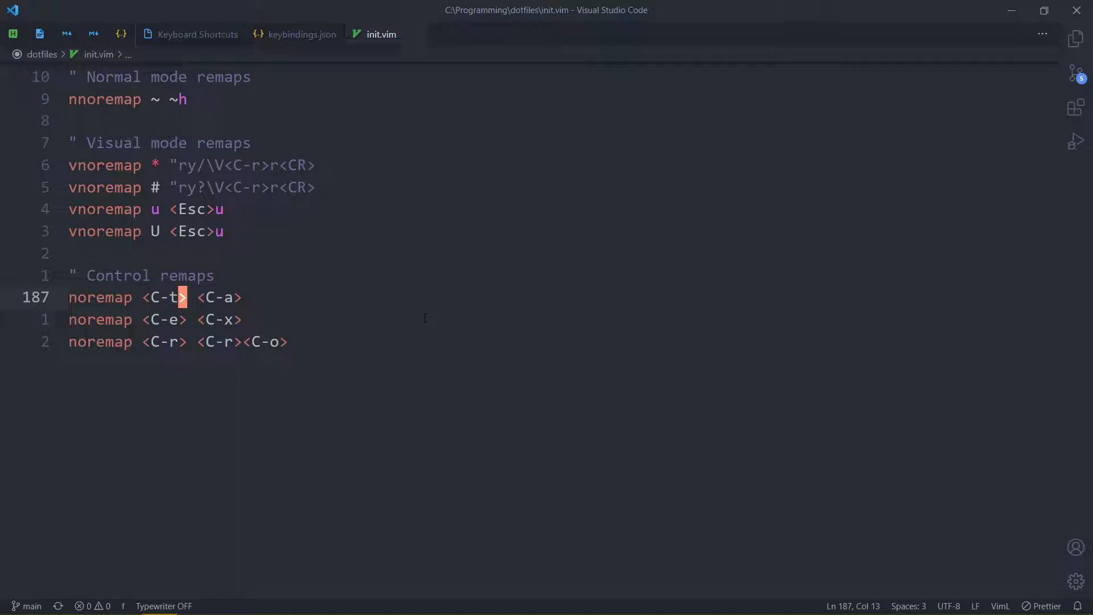
key("Right")
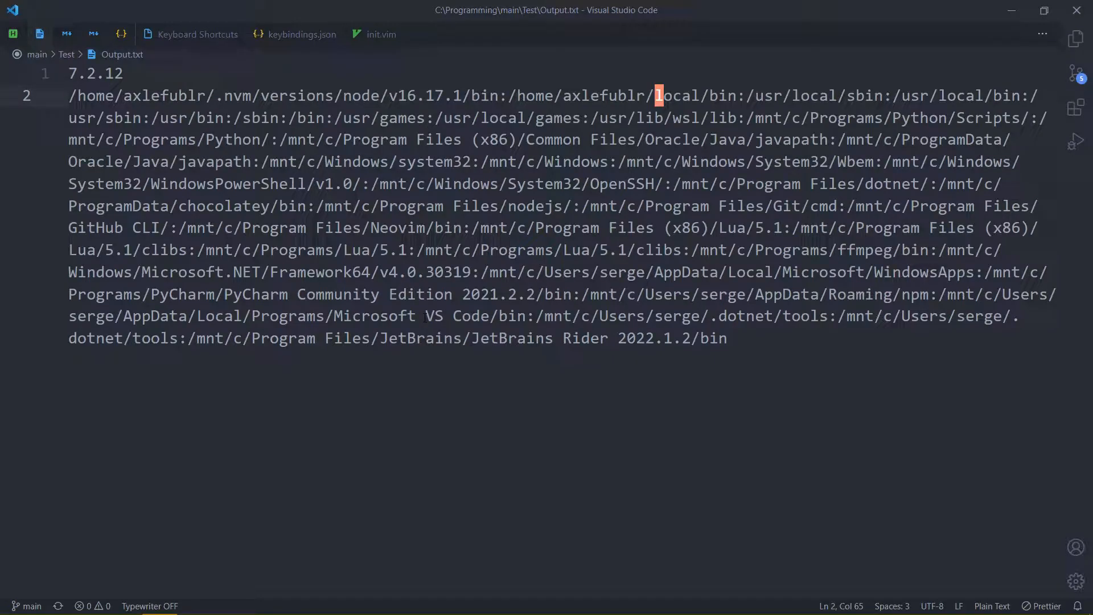
Replace Output.txt's long path line with 123 incremented via Ctrl+T to 130, then return to init.vim.
key("Enter")
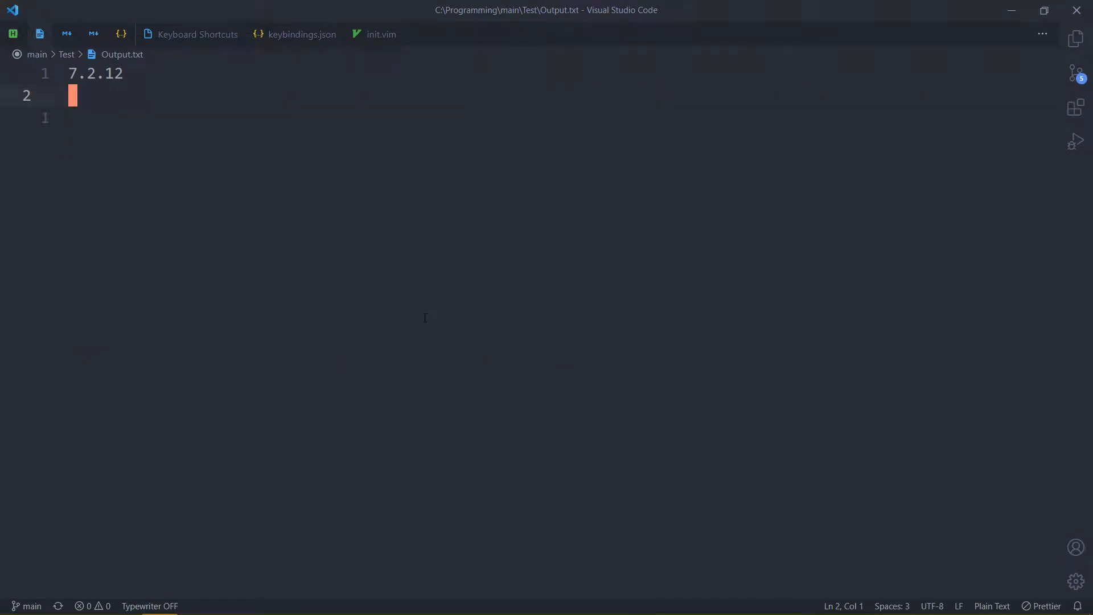
key("i")
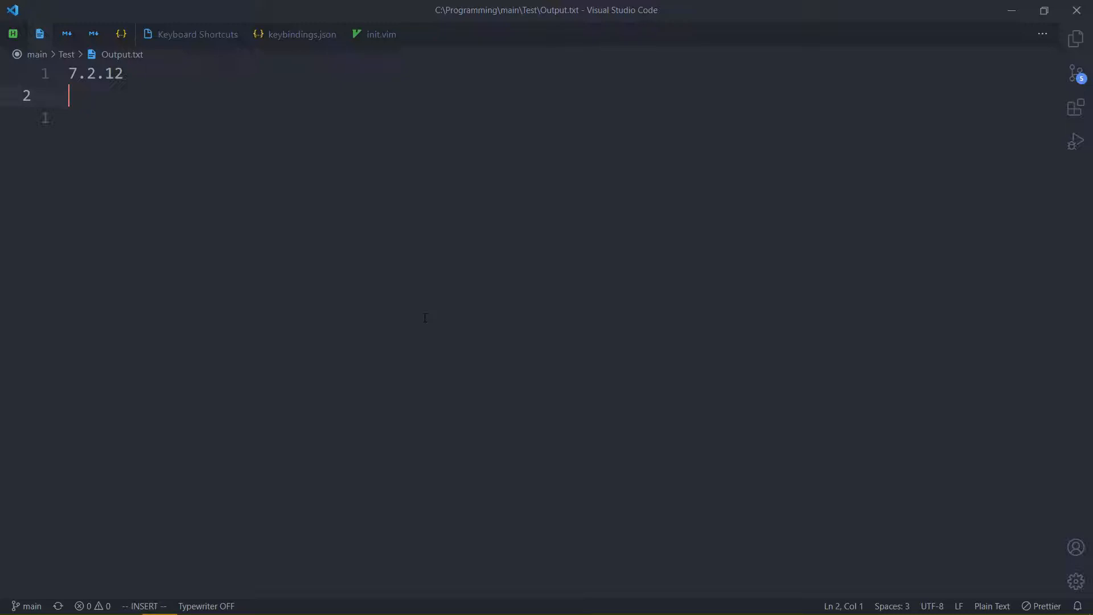
type("123")
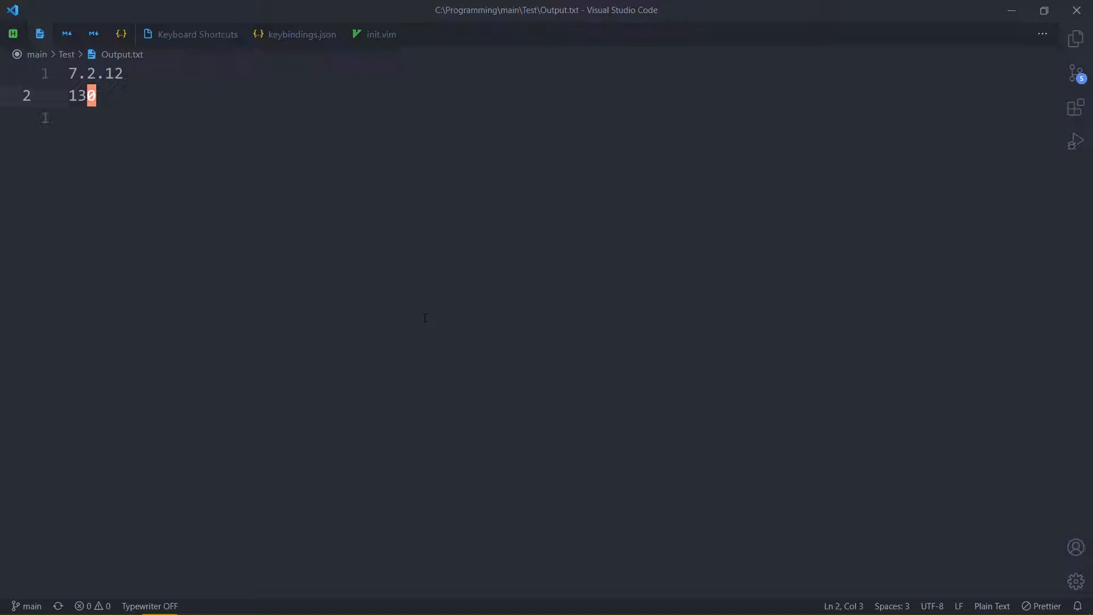
left_click(380, 34)
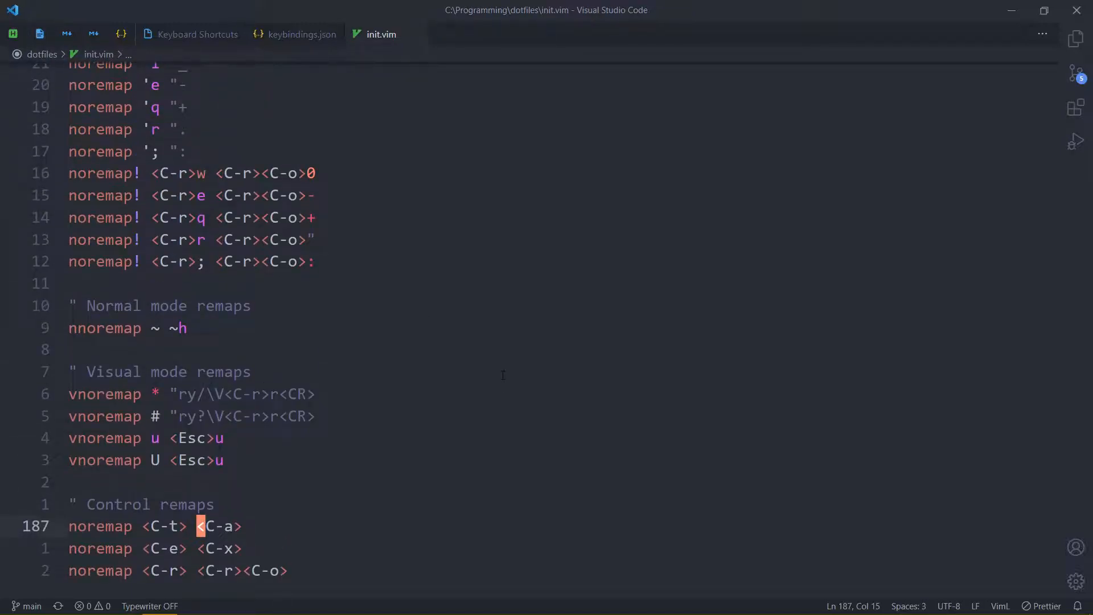
scroll("down", 3)
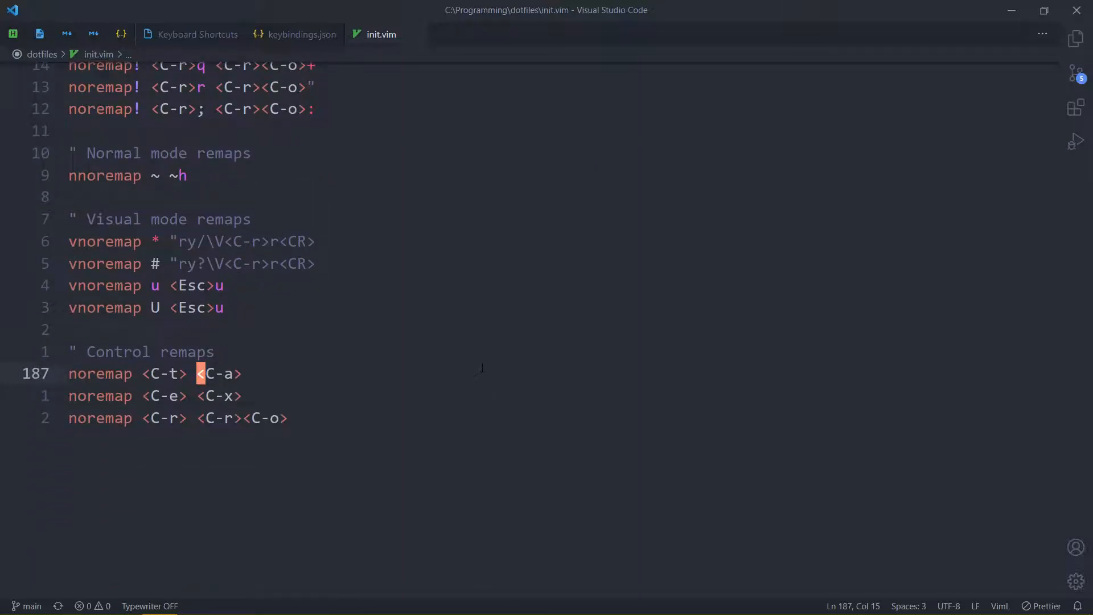
scroll("down", 3)
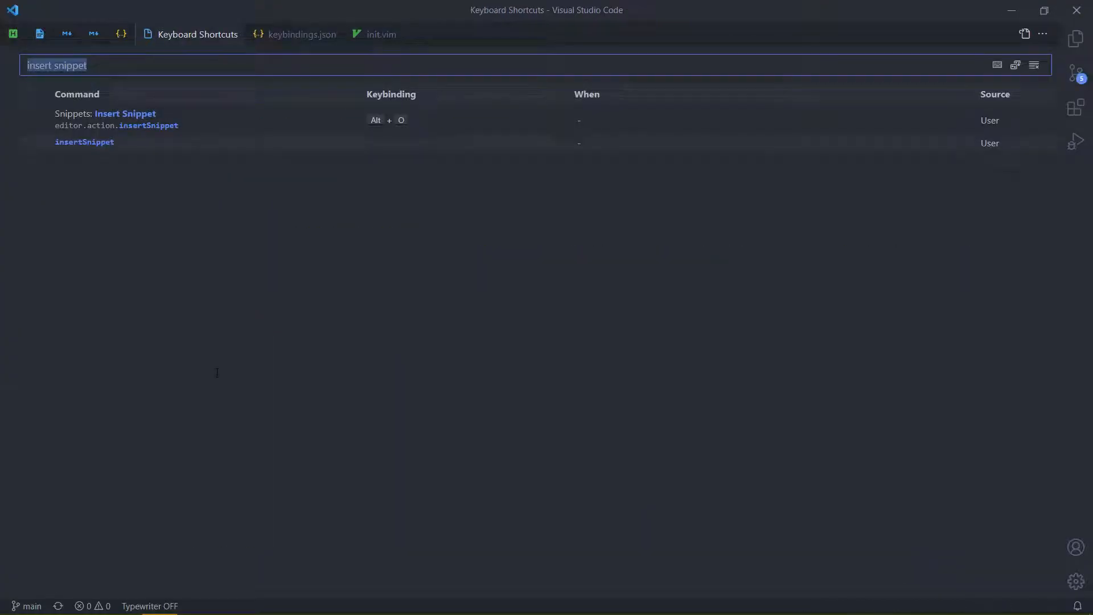
Bring keybindings.json back up at the normal-mode ctrl+t Neovim entry.
left_click(300, 34)
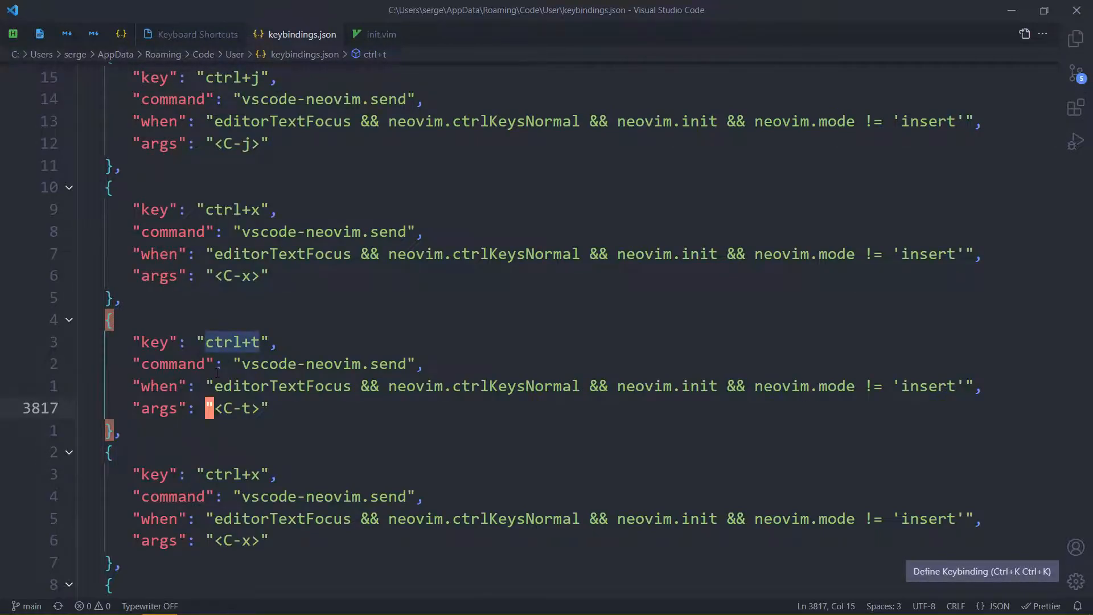
Switch back to init.vim at its Control remaps with Ctrl-t mapped to Ctrl-a.
left_click(381, 34)
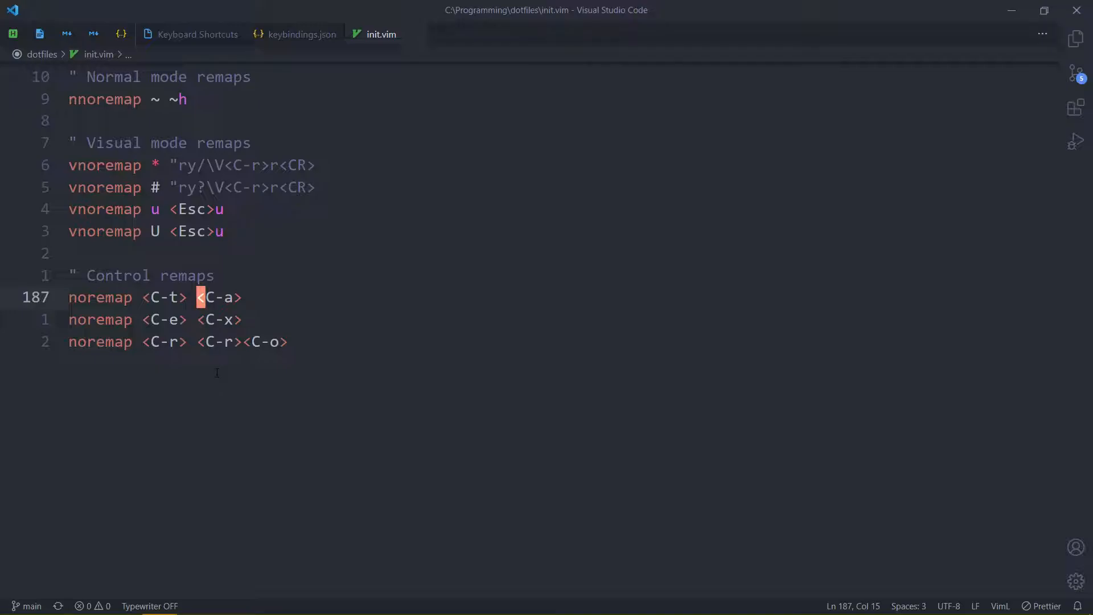
Quick-open 'vim p' and load the Plugins.md notes from the vim studies folder.
type("vim p")
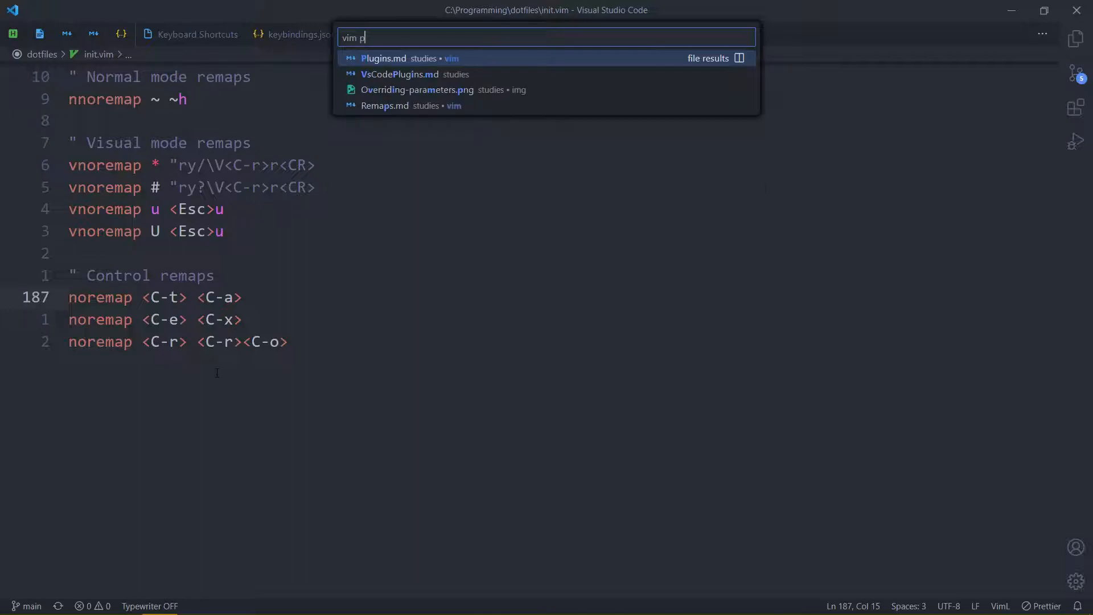
left_click(409, 58)
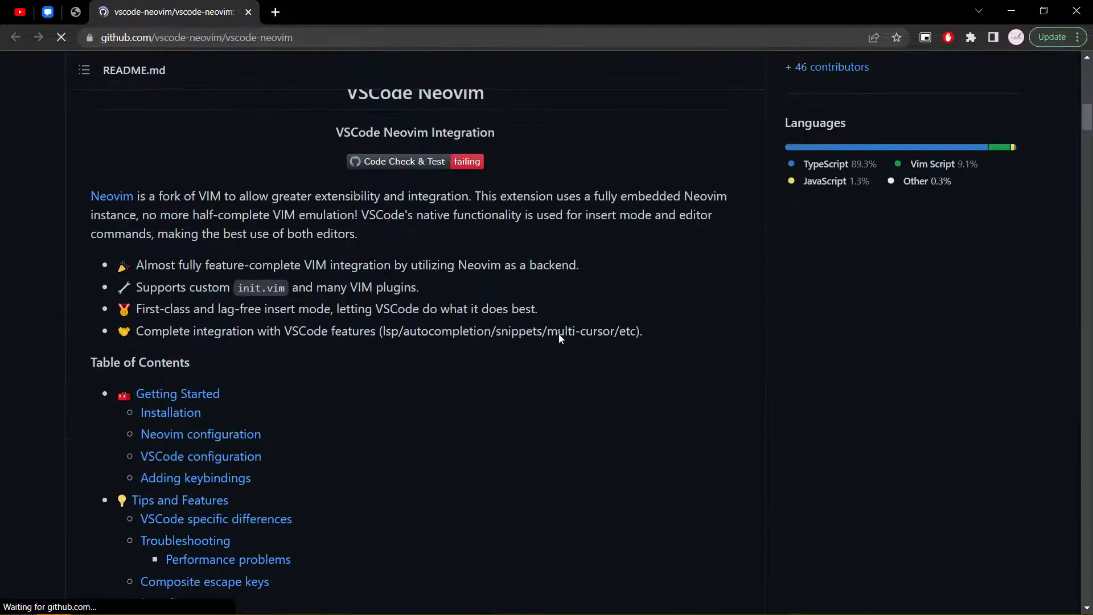
Scroll the vscode-neovim README to the VSCode configuration and Adding keybindings sections.
scroll("down", 3)
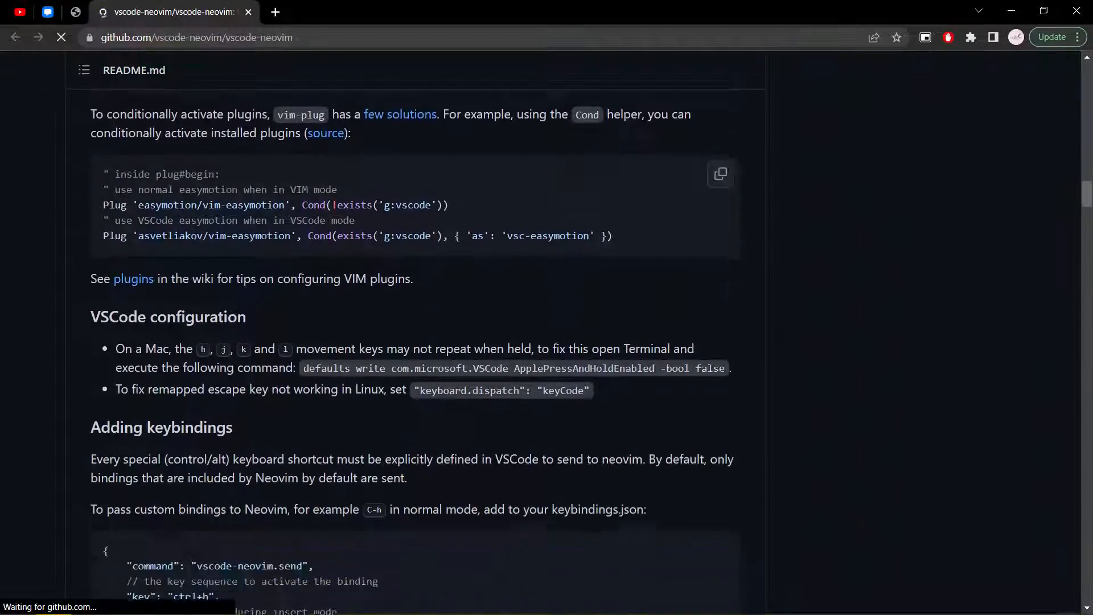
scroll("down", 3)
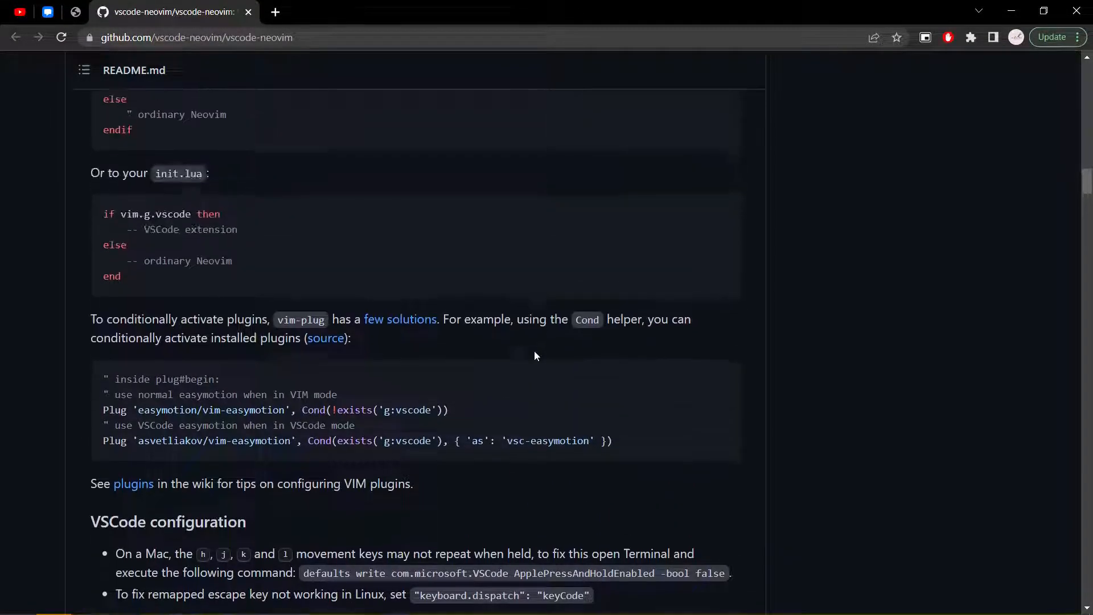
scroll("up", 3)
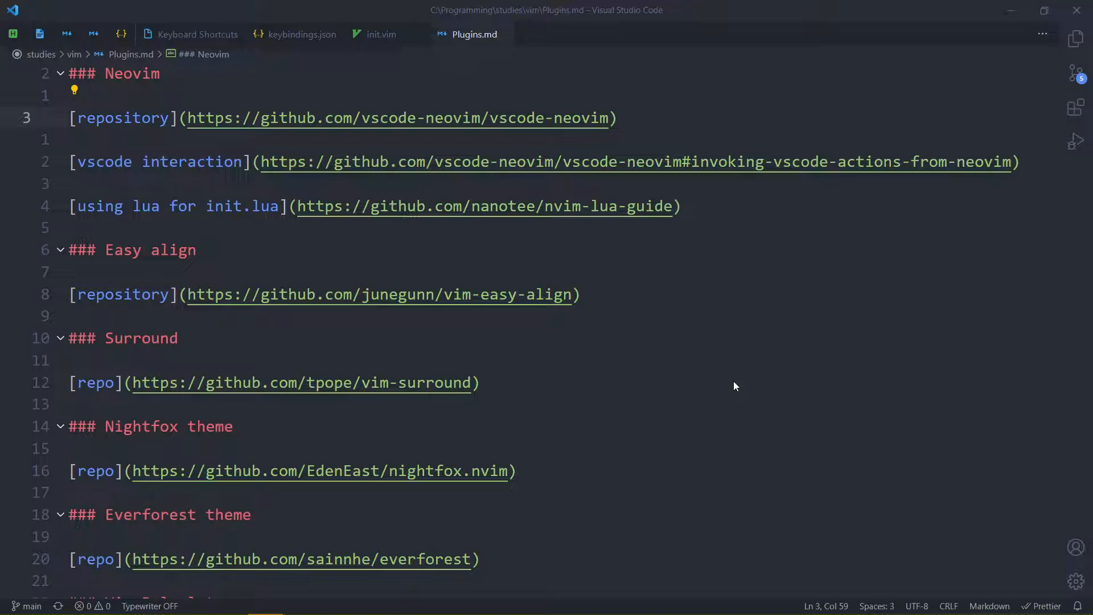
mouse_move(716, 375)
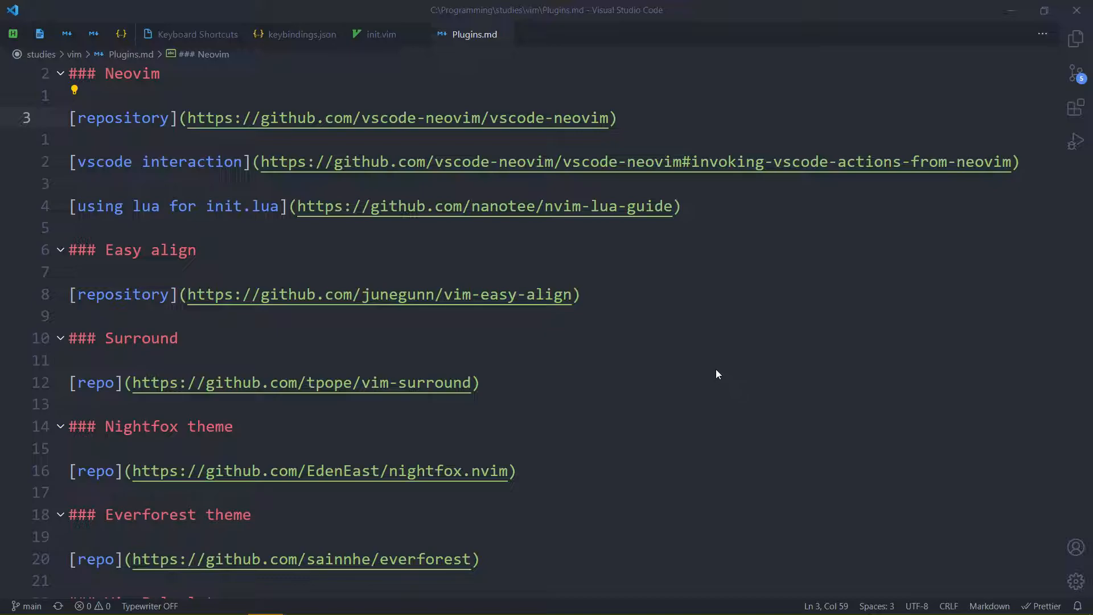